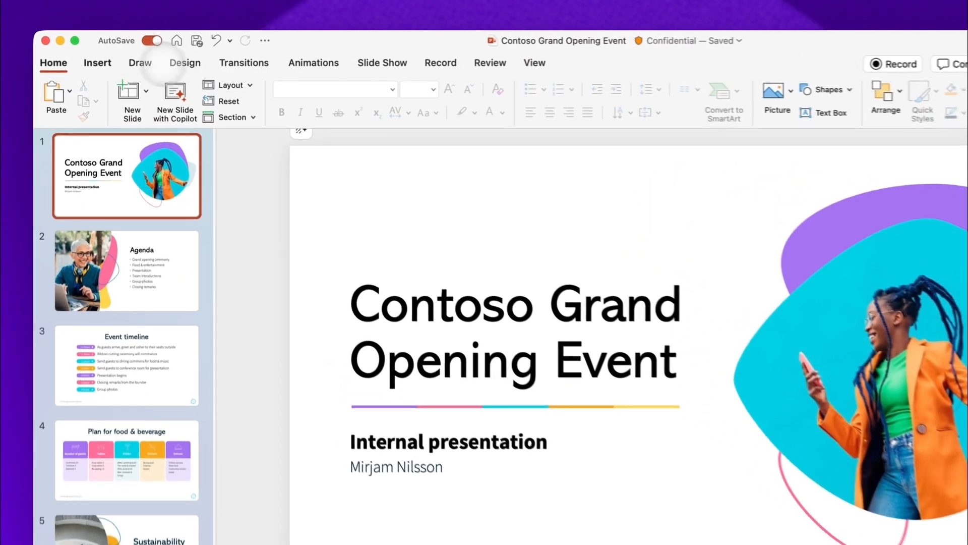
Insert a Cameo live camera feed onto the title slide
{"action": "left_click", "coordinate": [97, 63]}
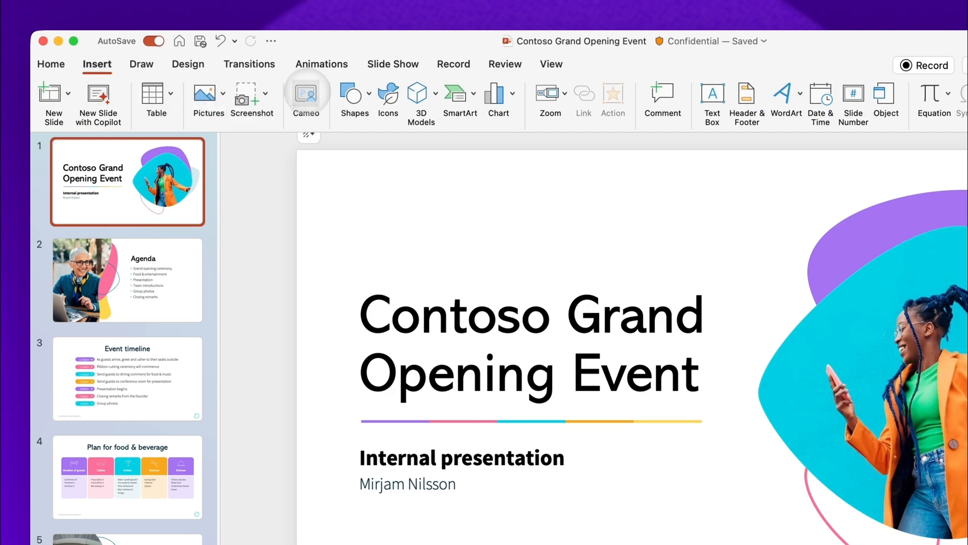
{"action": "left_click", "coordinate": [306, 99]}
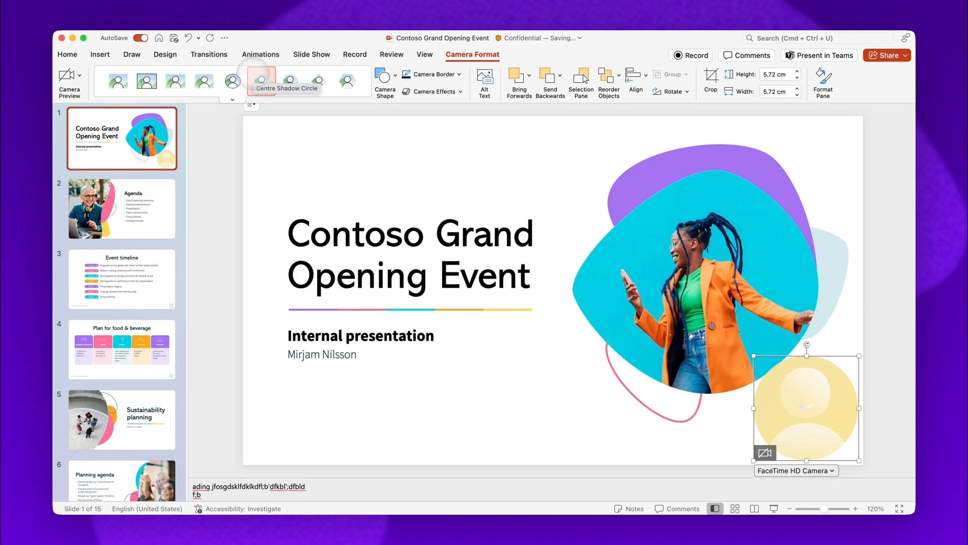
Apply the Centre Shadow Circle camera style to the title-slide camera feed
{"action": "left_click", "coordinate": [261, 81]}
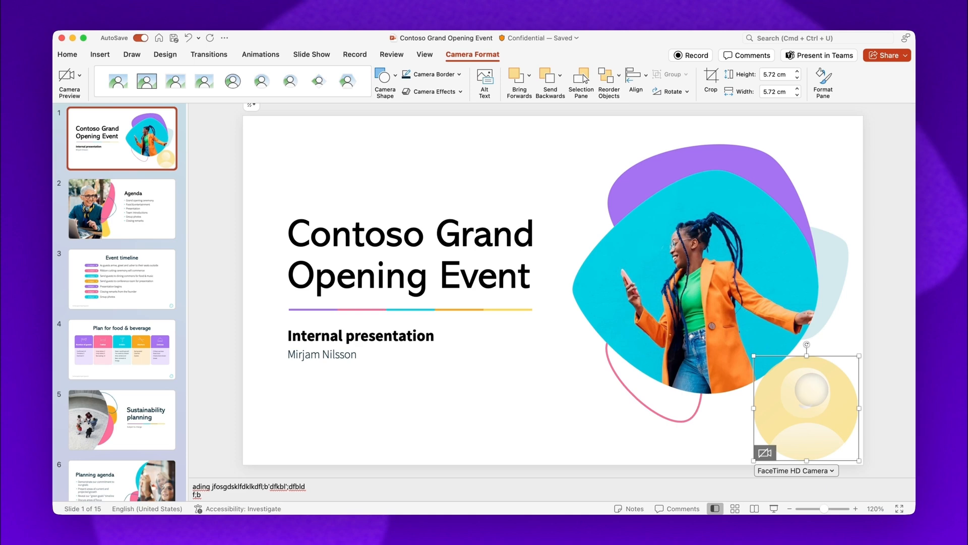
{"action": "left_click", "coordinate": [796, 470]}
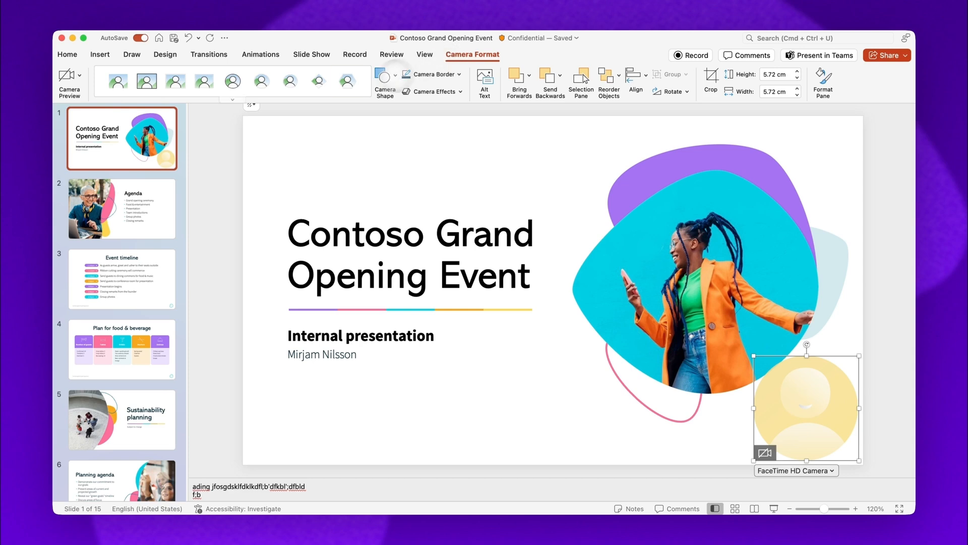
{"action": "left_click", "coordinate": [174, 81]}
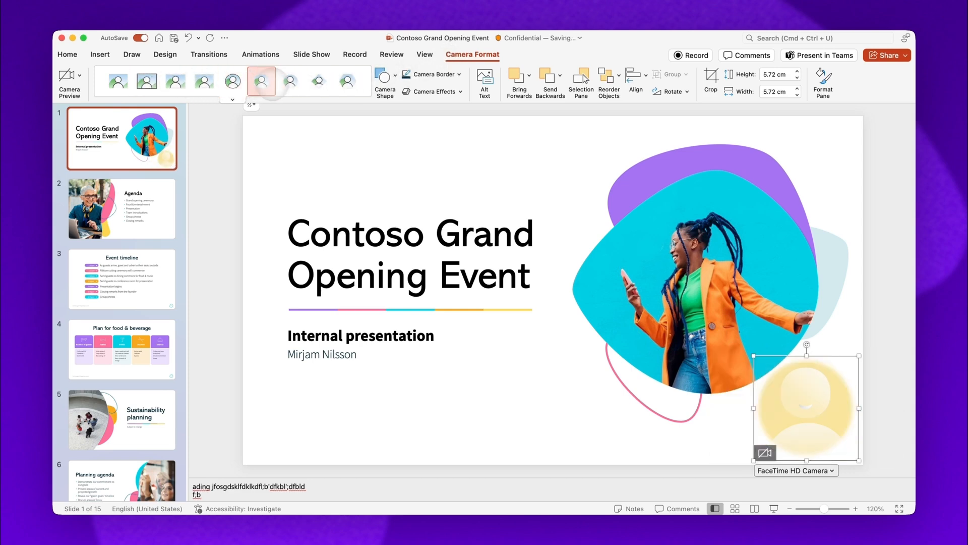
Make the camera feed an oval with a border, sized 5.08 cm by 5.08 cm
{"action": "left_click", "coordinate": [233, 82]}
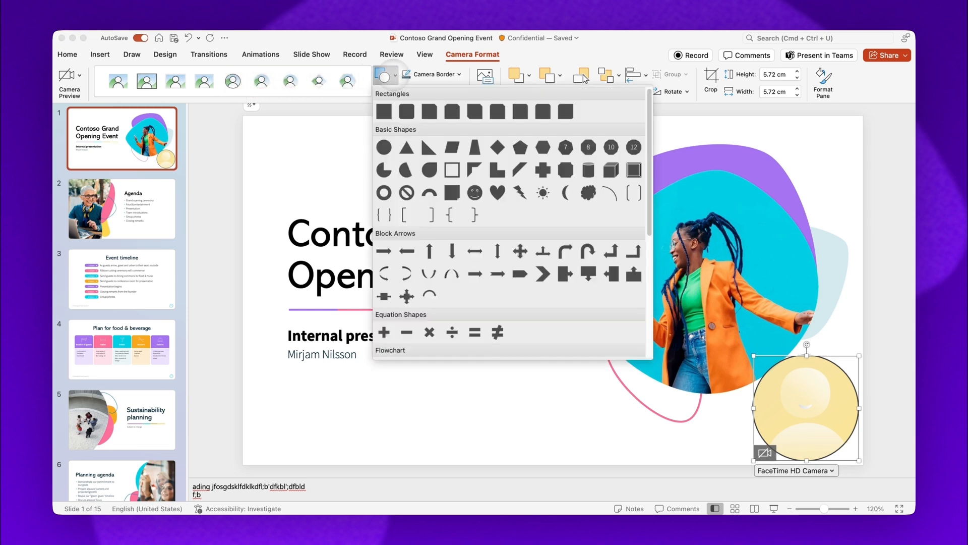
{"action": "scroll", "scroll_direction": "down", "scroll_amount": 3}
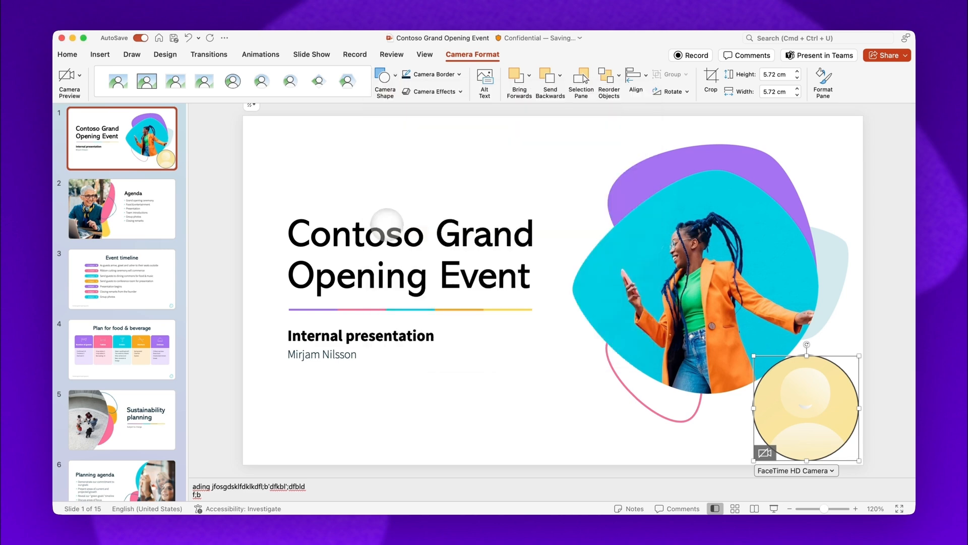
{"action": "left_click", "coordinate": [433, 74]}
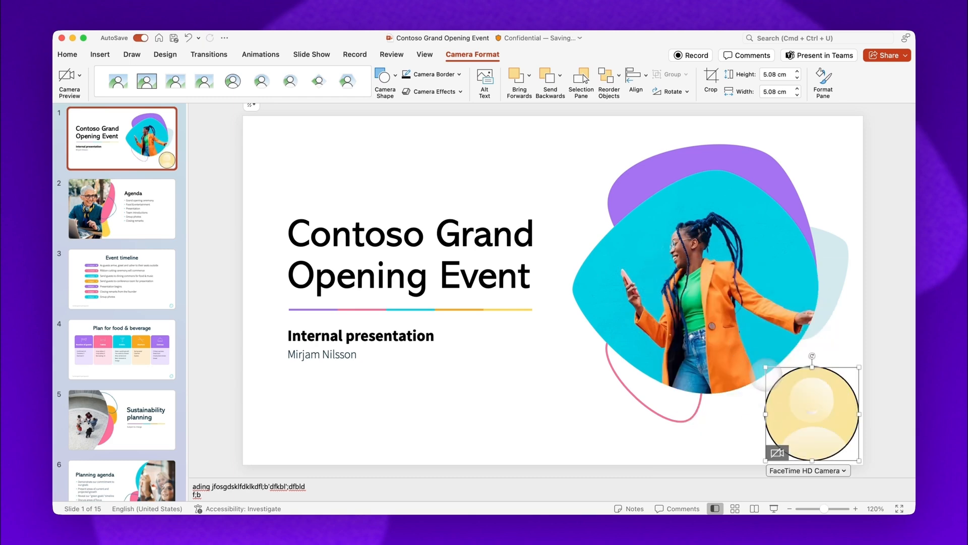
Reposition the circular camera feed into the title slide's lower right corner
{"action": "left_click_drag", "start_coordinate": [812, 411], "coordinate": [673, 253]}
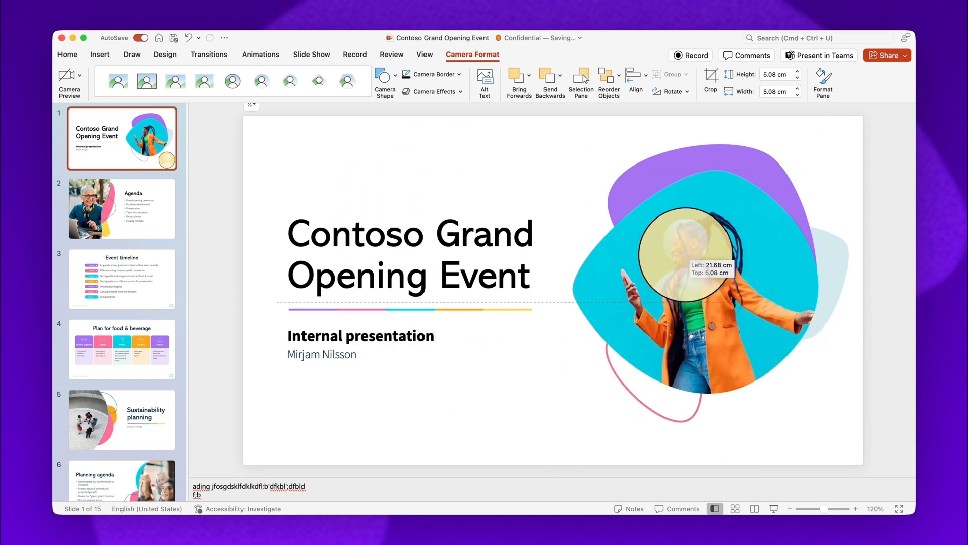
{"action": "left_click_drag", "start_coordinate": [686, 259], "coordinate": [800, 398]}
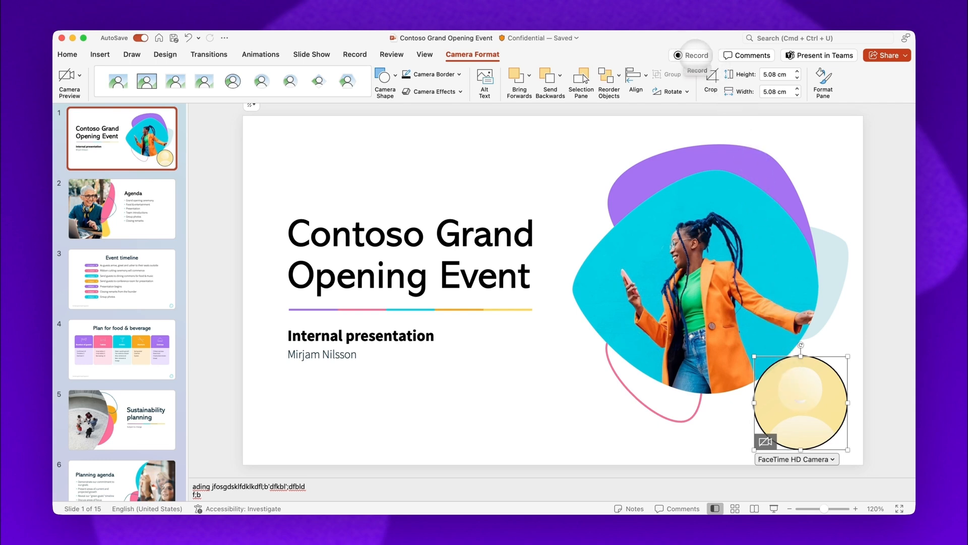
Enter the Record view and return to slide 1 before recording
{"action": "left_click", "coordinate": [691, 54]}
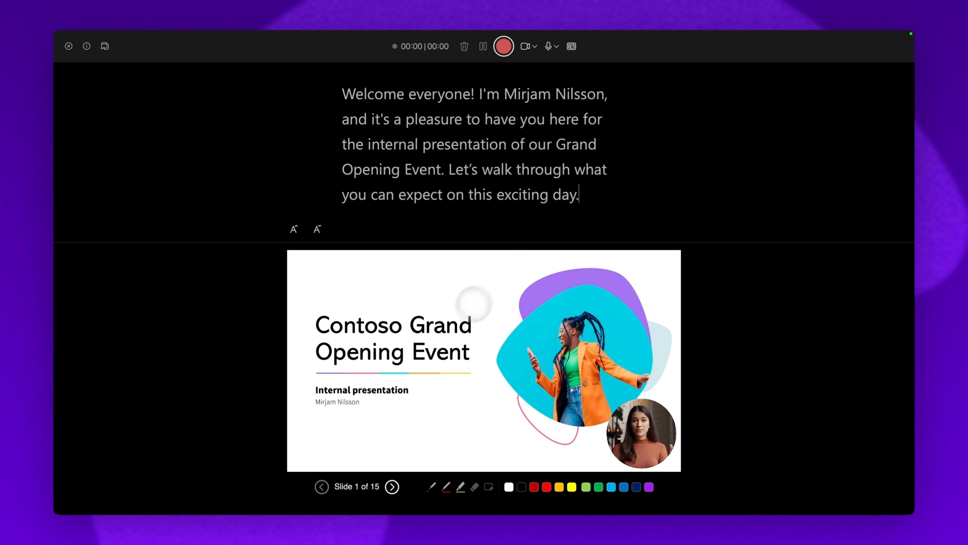
{"action": "left_click", "coordinate": [391, 486]}
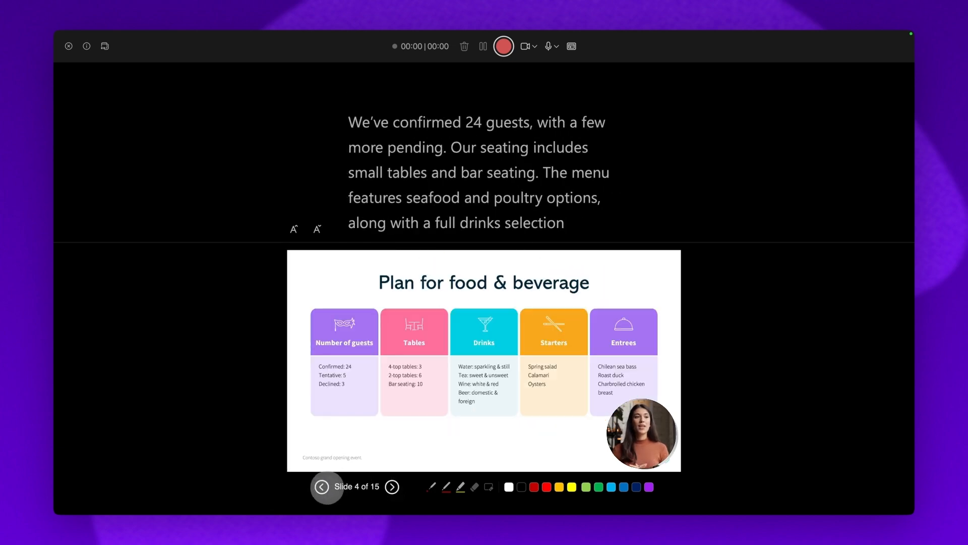
{"action": "left_click", "coordinate": [321, 486]}
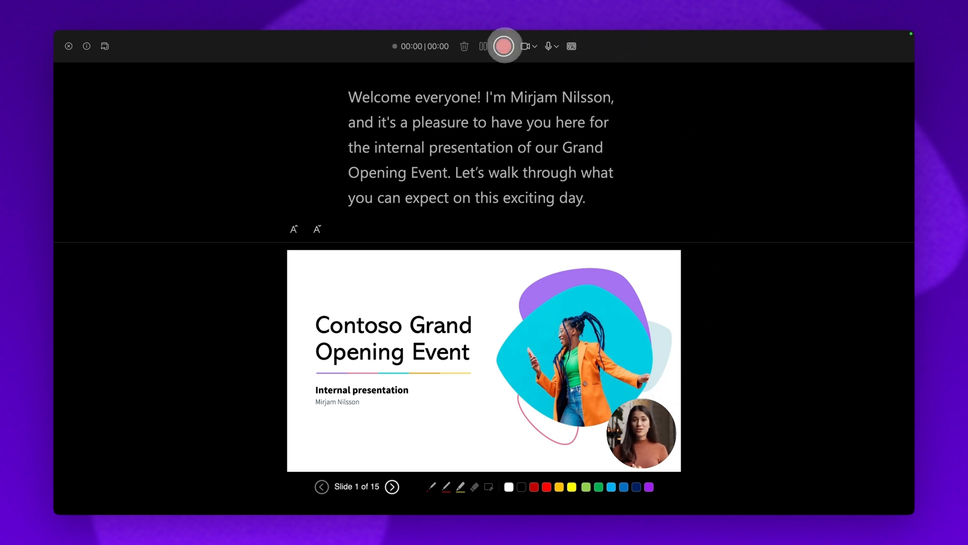
Record camera-and-voice narration across slides 1 to 3, then stop the recording
{"action": "left_click", "coordinate": [505, 45]}
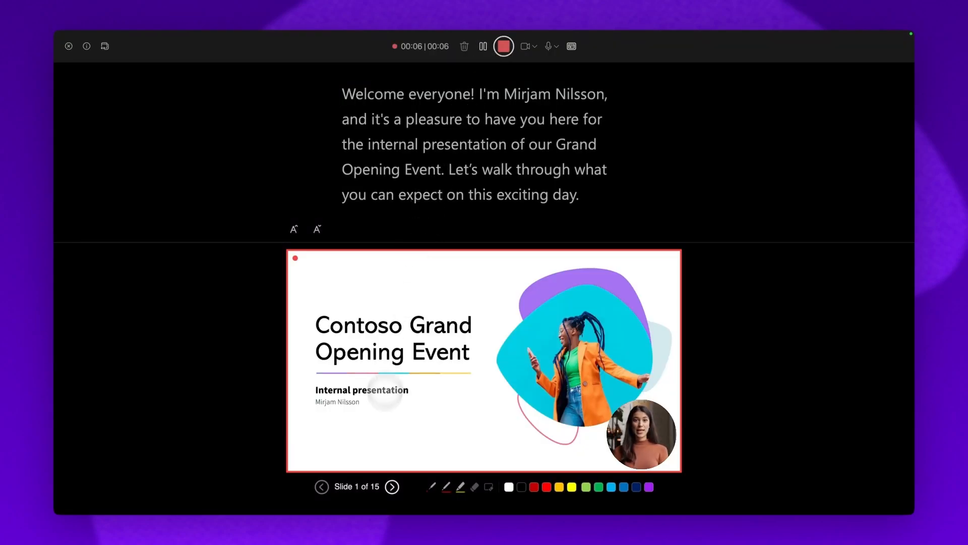
{"action": "left_click", "coordinate": [391, 486]}
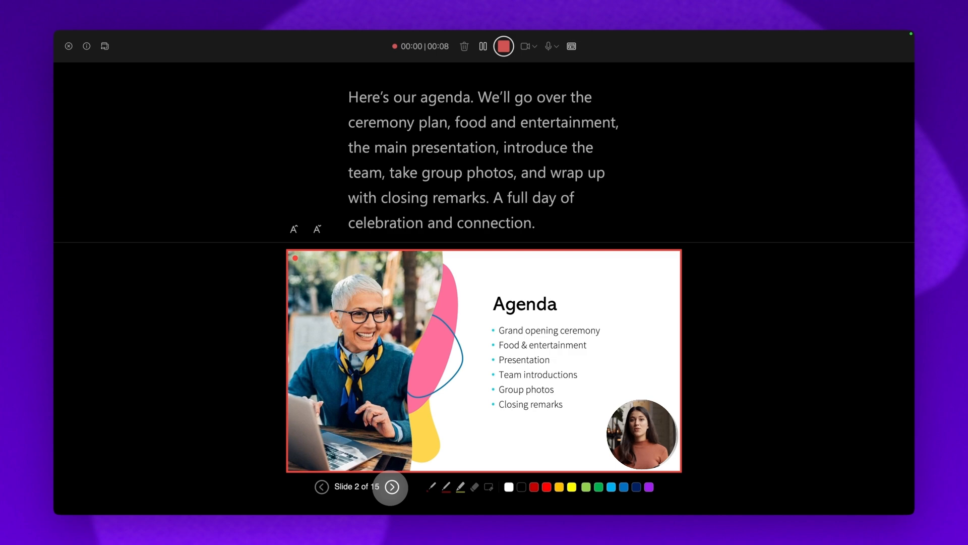
{"action": "left_click", "coordinate": [391, 486]}
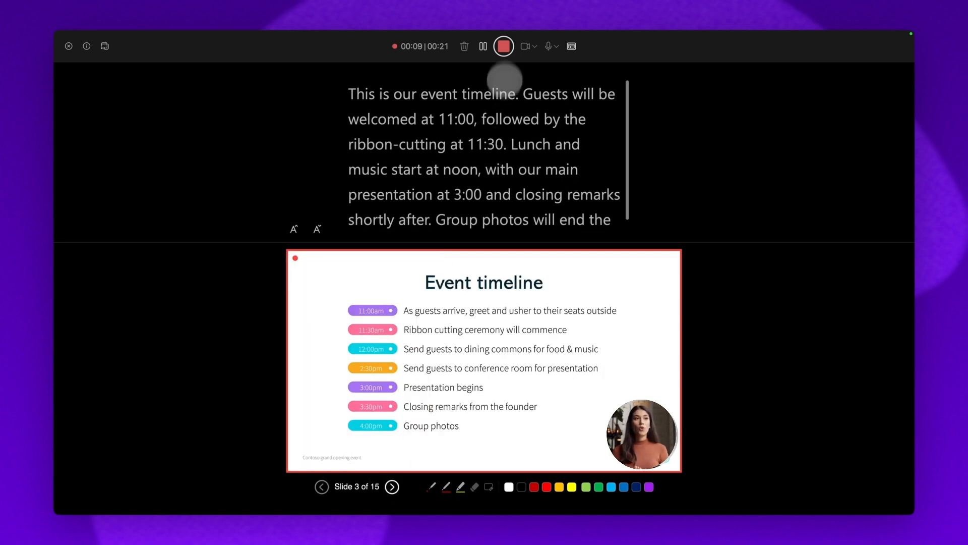
{"action": "left_click", "coordinate": [503, 45]}
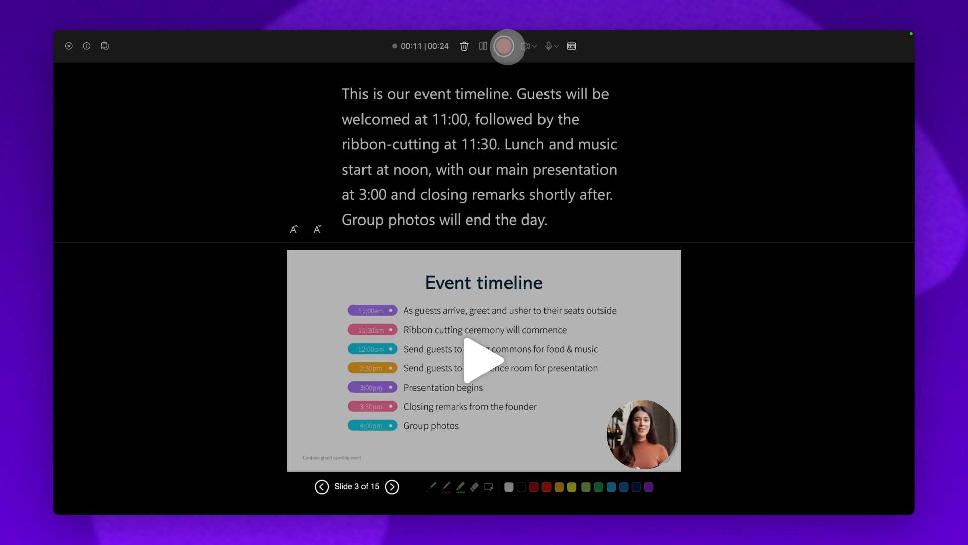
Exit recording to the deck and play back the Agenda slide's recorded camera clip
{"action": "left_click", "coordinate": [67, 45]}
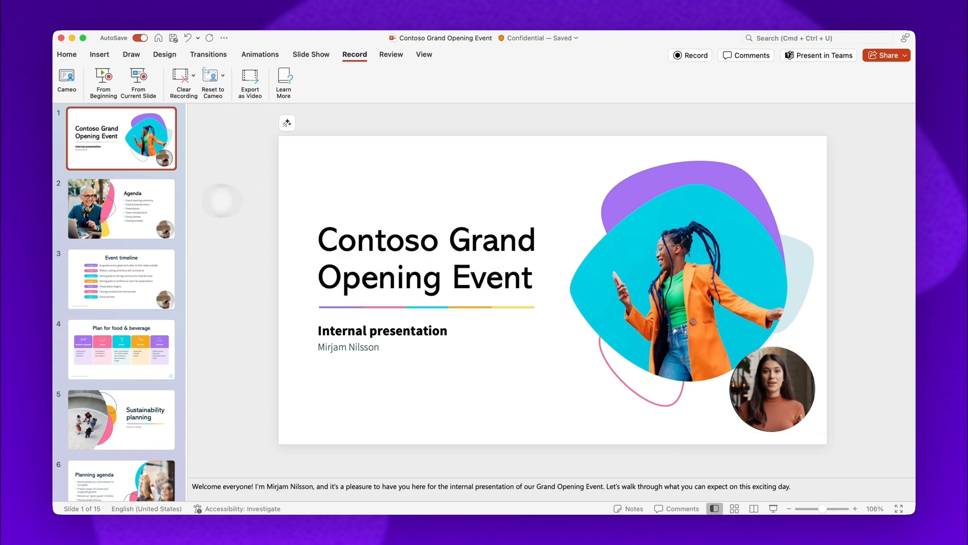
{"action": "left_click", "coordinate": [121, 207]}
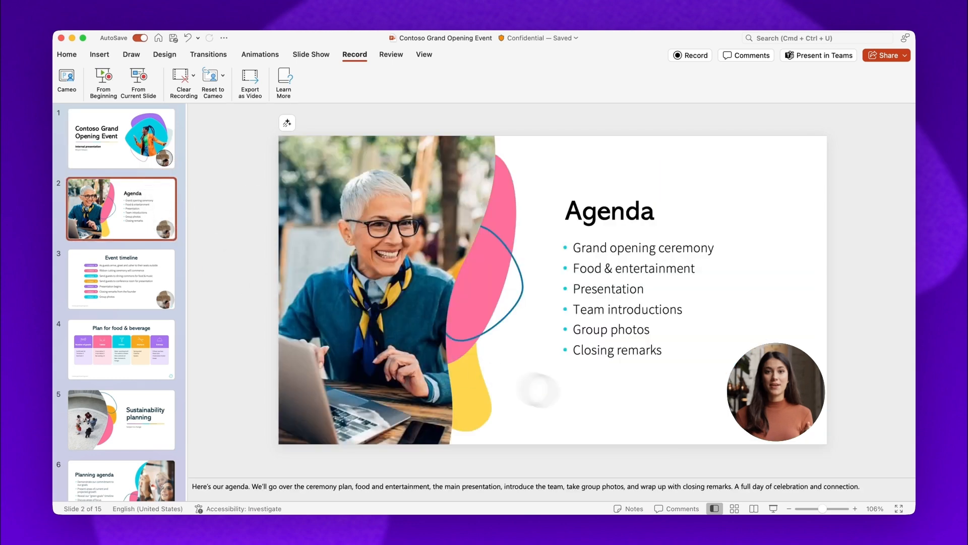
{"action": "left_click", "coordinate": [776, 392]}
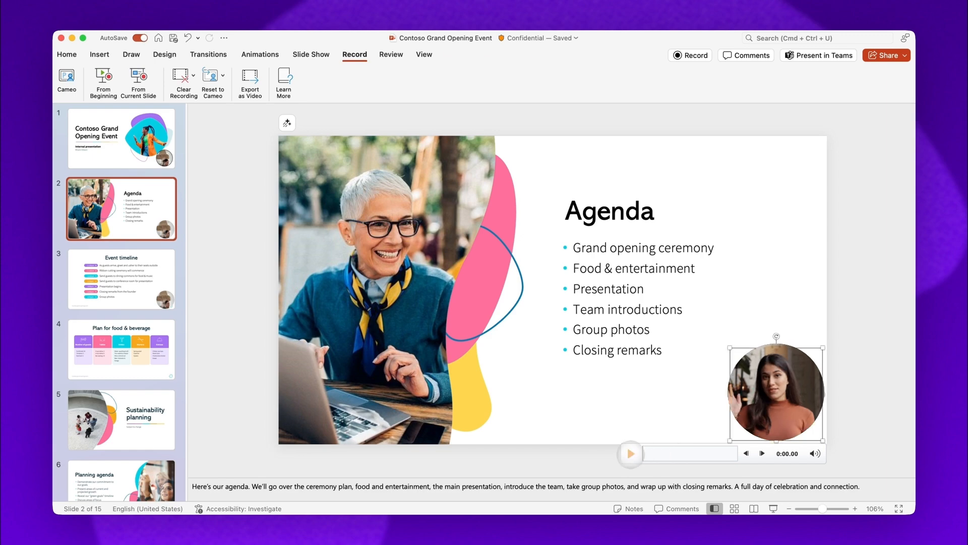
{"action": "left_click", "coordinate": [631, 453]}
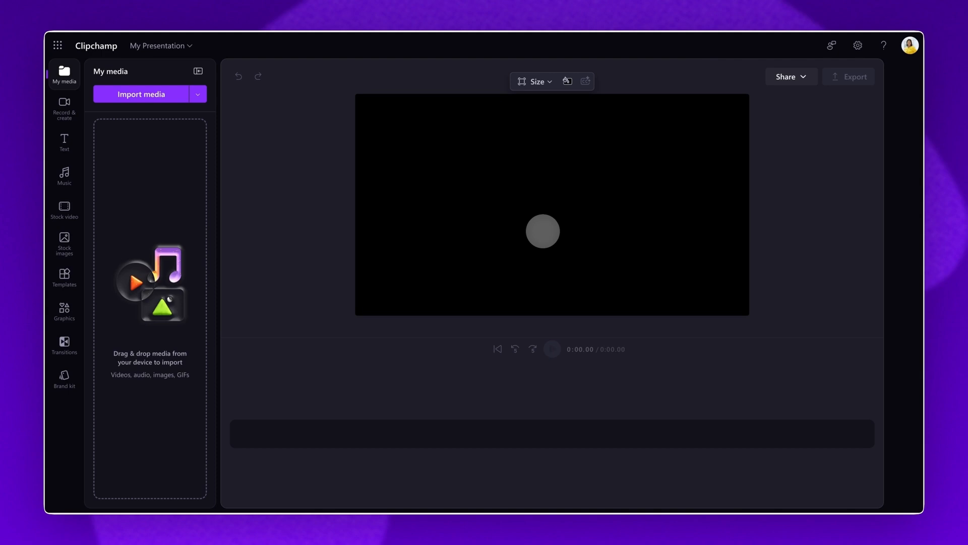
Bring up Clipchamp's Screen recording setup via Record & create
{"action": "left_click_drag", "start_coordinate": [543, 231], "coordinate": [401, 172]}
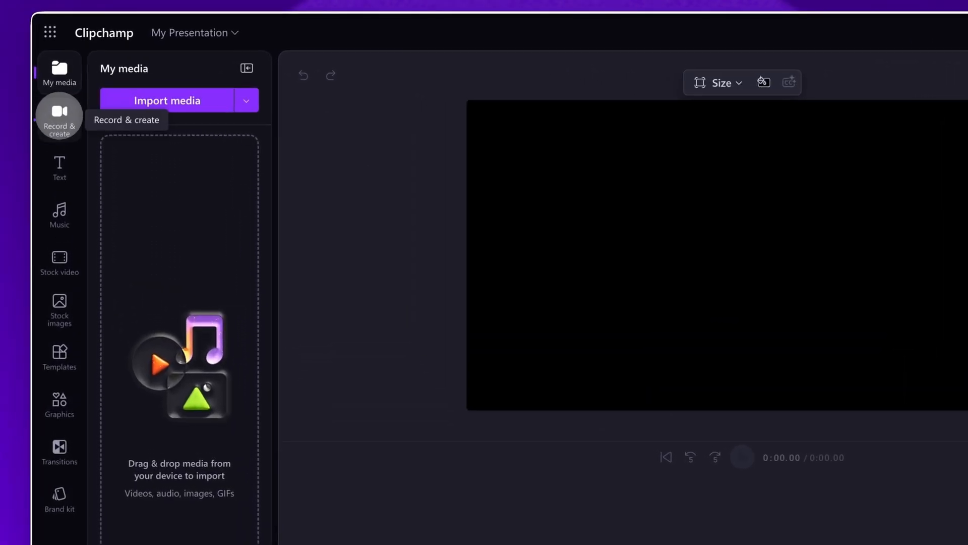
{"action": "left_click", "coordinate": [60, 119]}
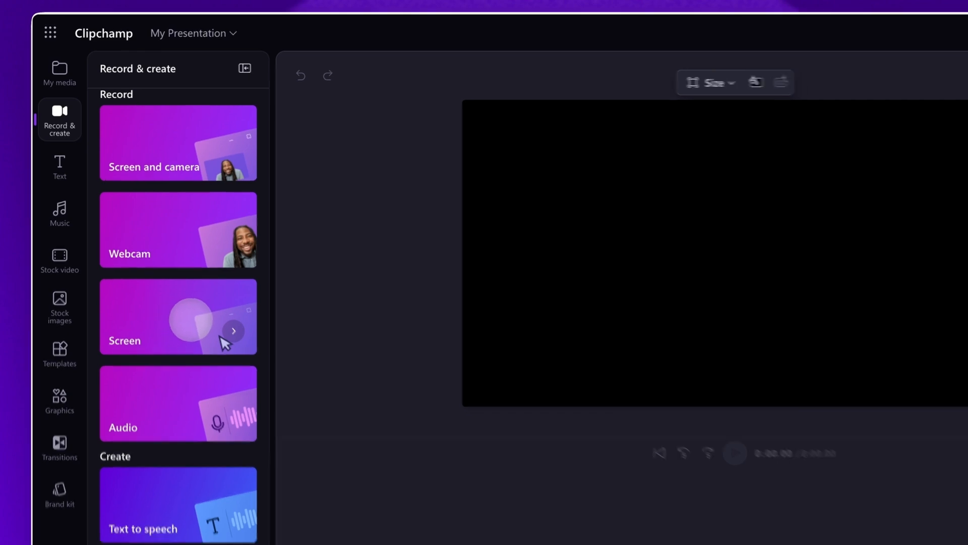
{"action": "left_click", "coordinate": [177, 315]}
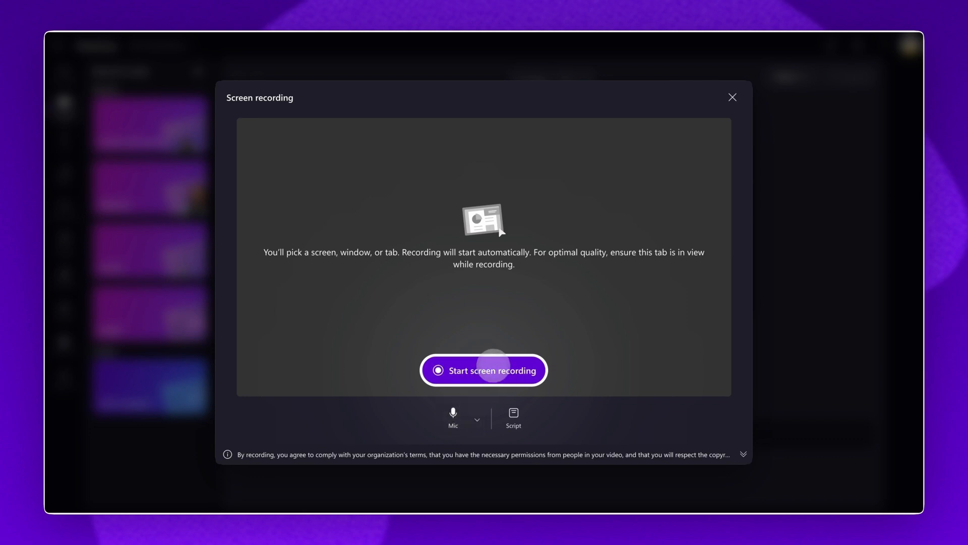
Start screen recording, sharing the Contoso Grand Opening window with tab audio enabled
{"action": "left_click", "coordinate": [483, 370]}
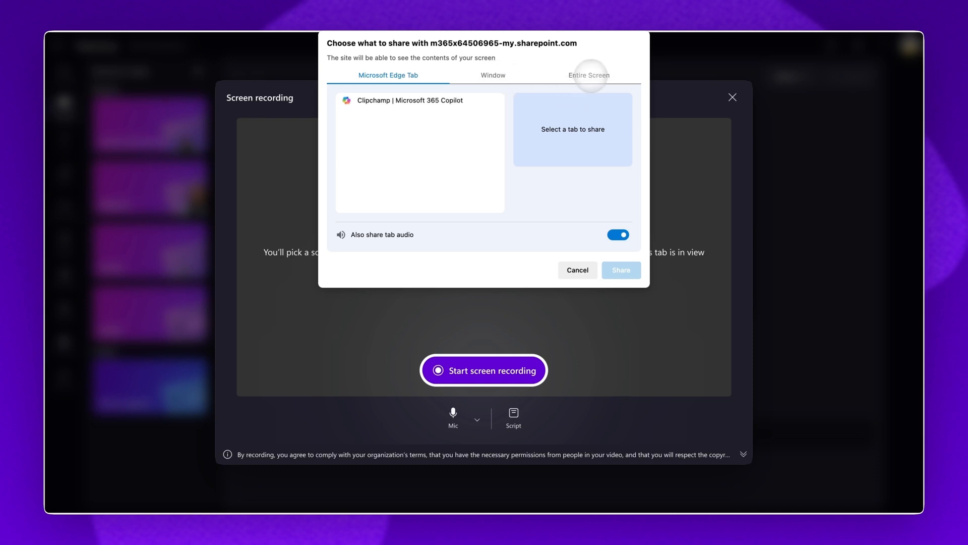
{"action": "left_click", "coordinate": [618, 235]}
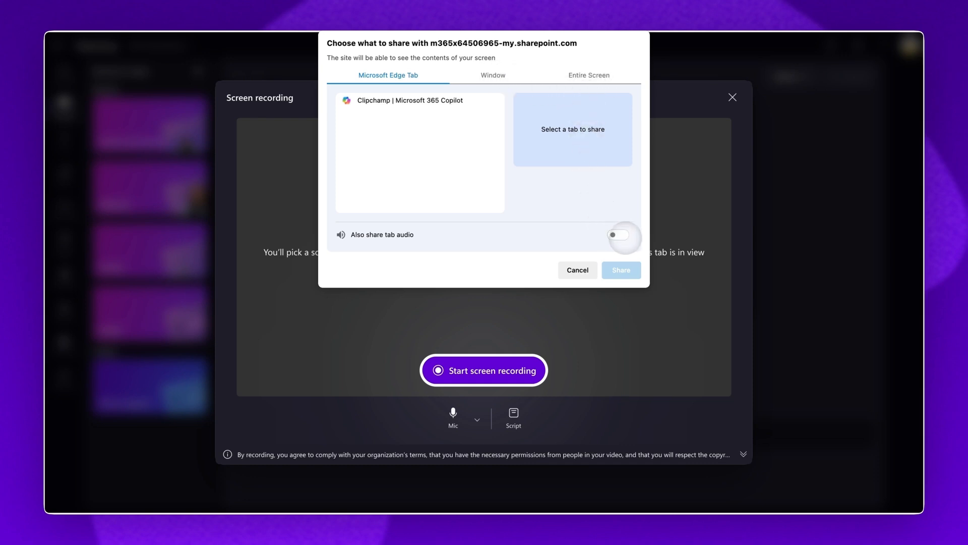
{"action": "left_click", "coordinate": [622, 235]}
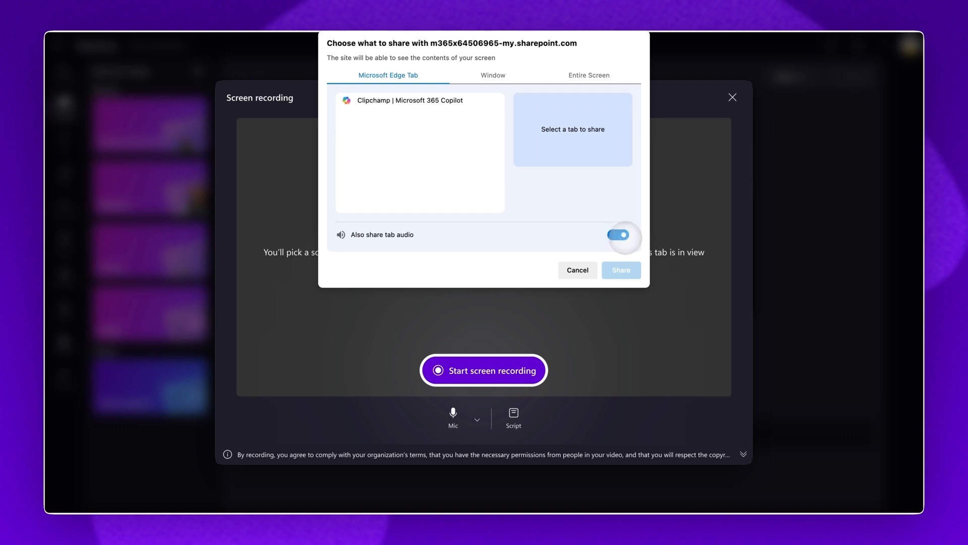
{"action": "left_click", "coordinate": [493, 75]}
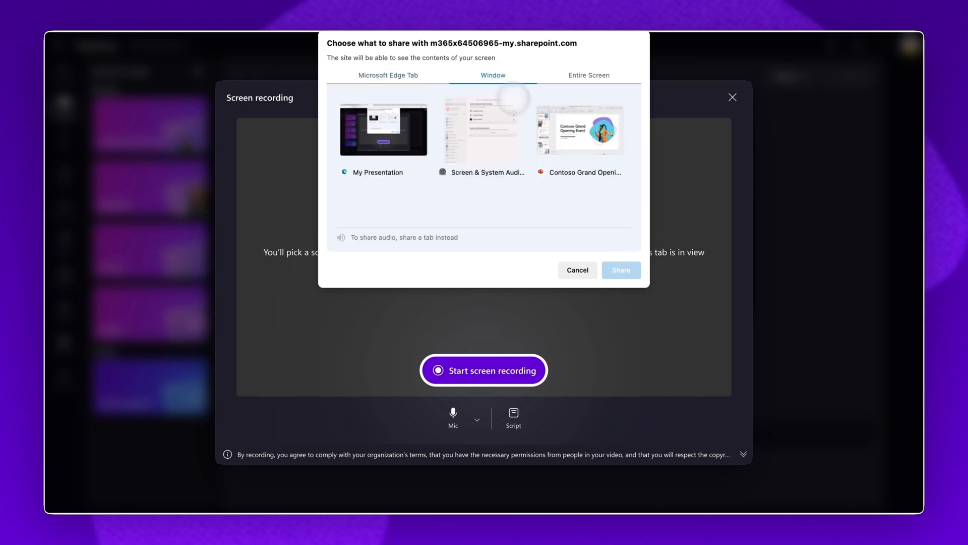
{"action": "left_click", "coordinate": [579, 130]}
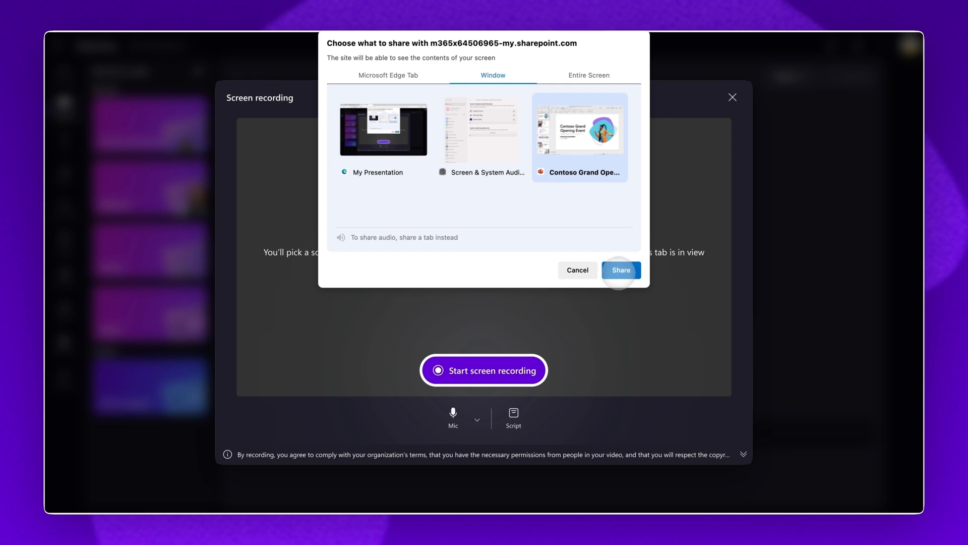
{"action": "left_click", "coordinate": [620, 271]}
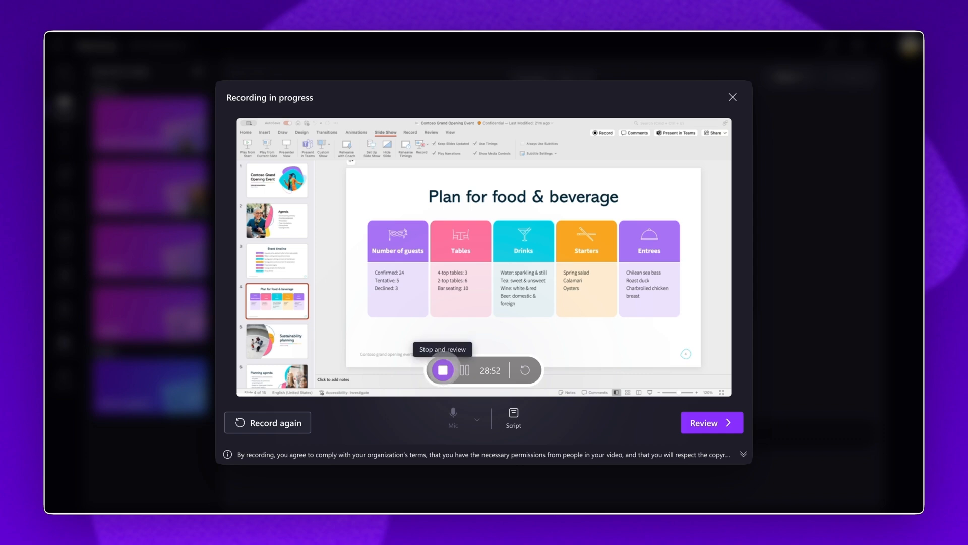
Stop the recording and save it into the My Presentation project for editing
{"action": "left_click", "coordinate": [443, 370]}
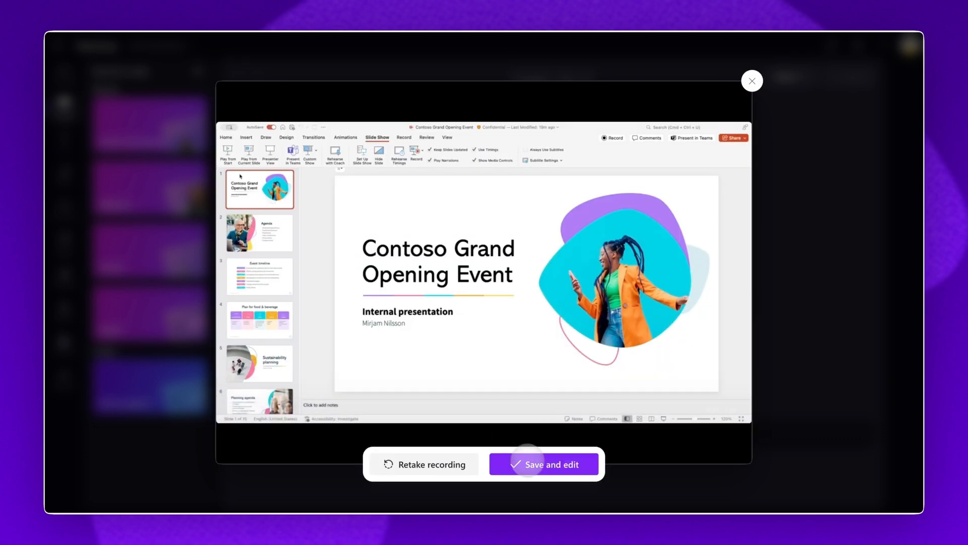
{"action": "left_click", "coordinate": [543, 464]}
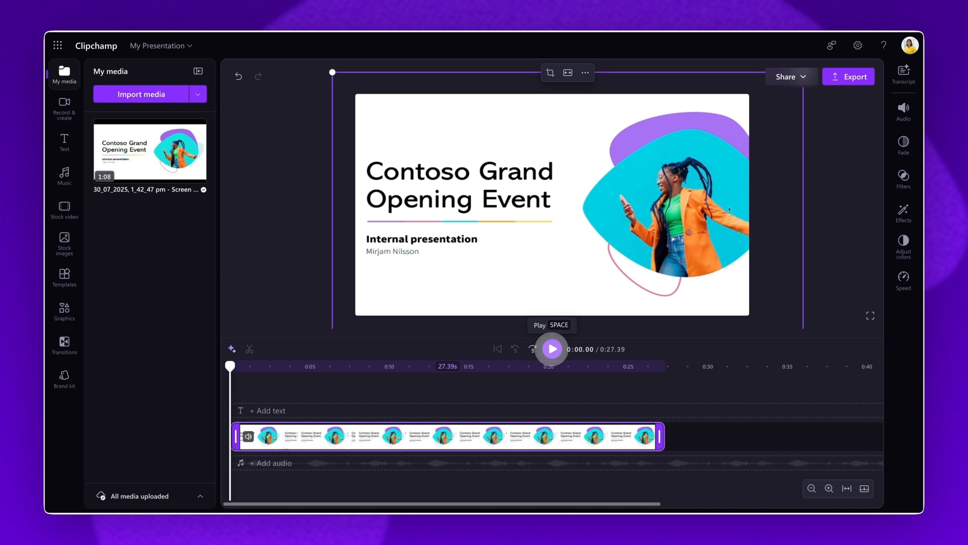
Preview the recorded clip and show its audio volume settings at 100%
{"action": "left_click", "coordinate": [550, 348]}
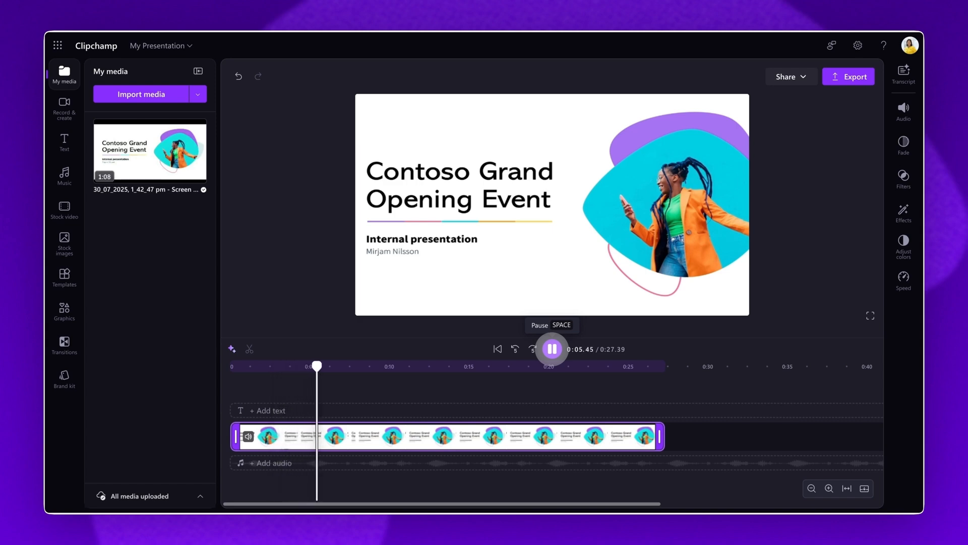
{"action": "left_click", "coordinate": [551, 348]}
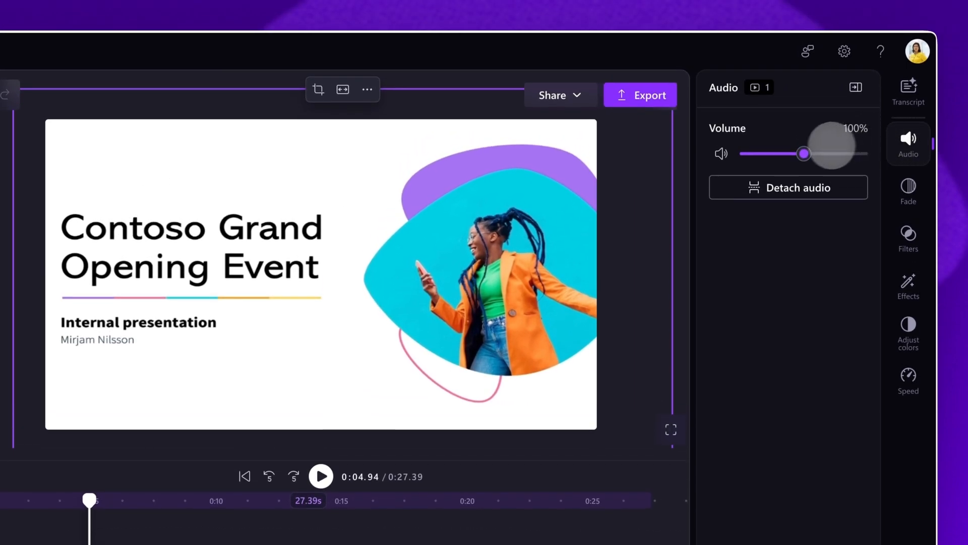
Raise the clip's volume to 200% and bring up transcript-based editing
{"action": "left_click_drag", "start_coordinate": [803, 153], "coordinate": [747, 154]}
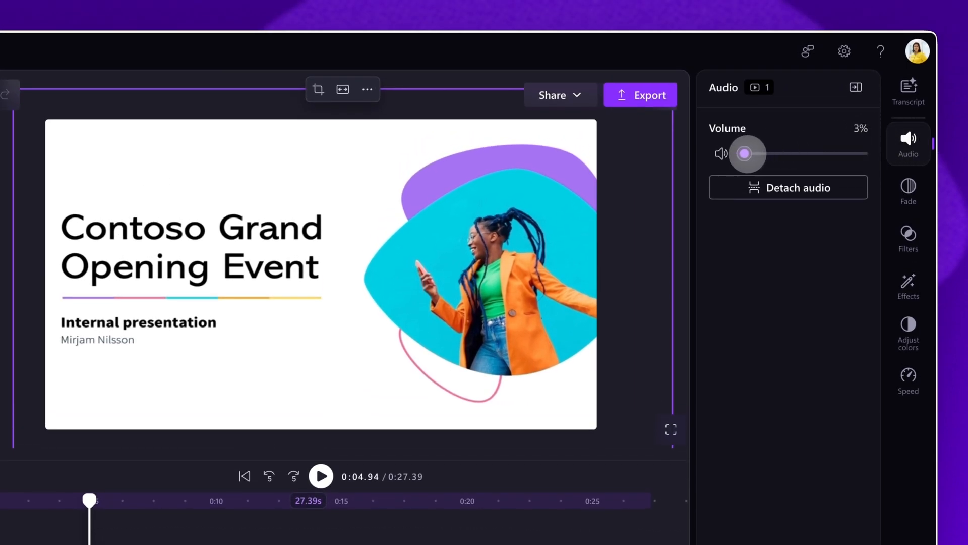
{"action": "left_click_drag", "start_coordinate": [745, 153], "coordinate": [864, 154]}
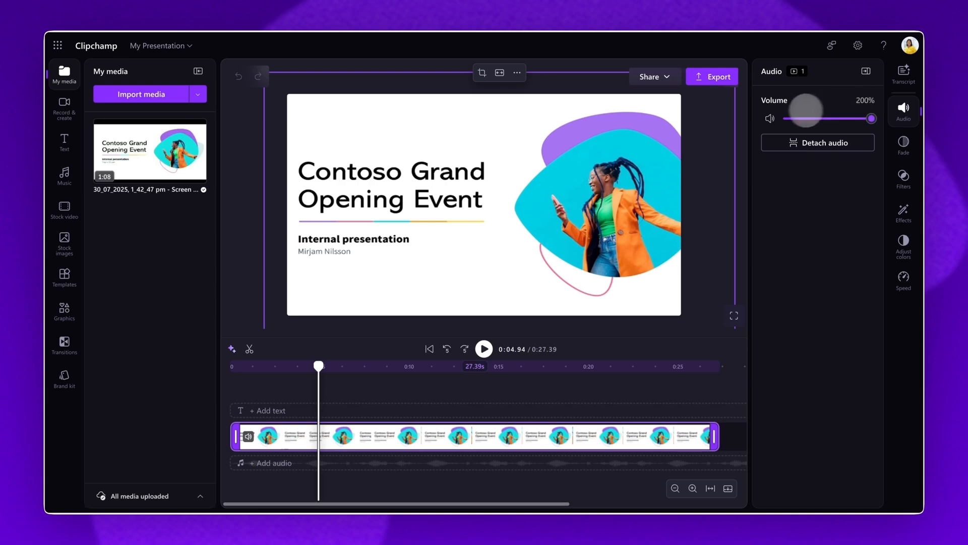
{"action": "left_click", "coordinate": [904, 74]}
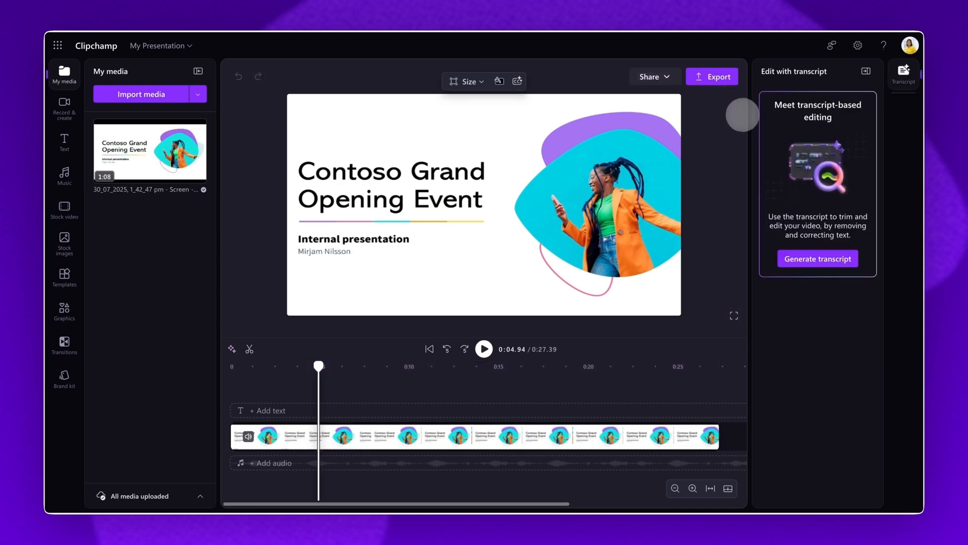
Generate an English (United States) transcript of the recording so captions are created automatically
{"action": "left_click", "coordinate": [475, 436]}
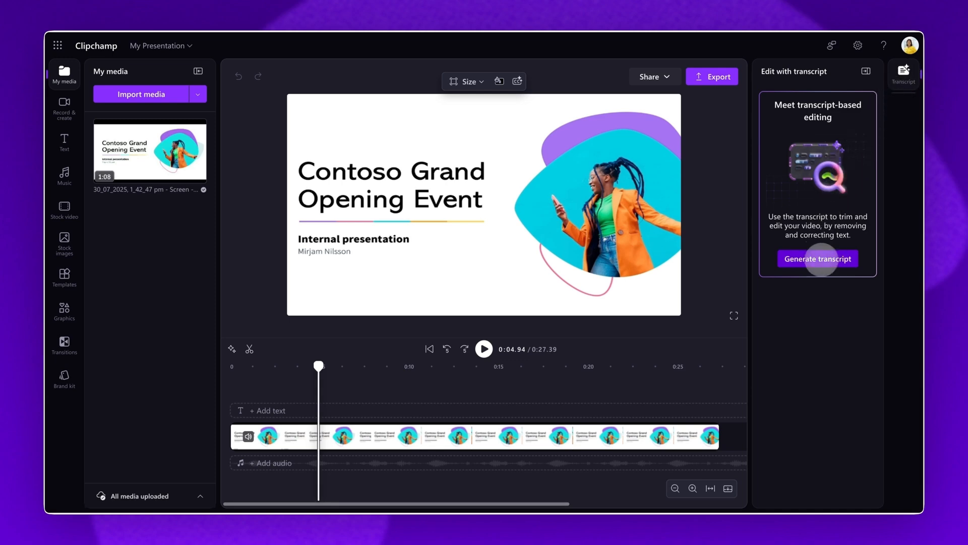
{"action": "left_click", "coordinate": [817, 259]}
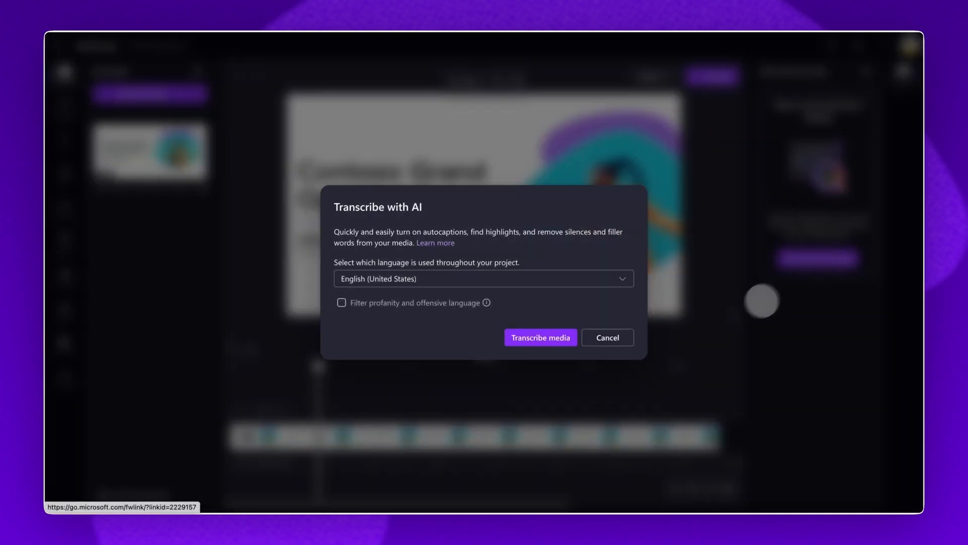
{"action": "left_click", "coordinate": [540, 337]}
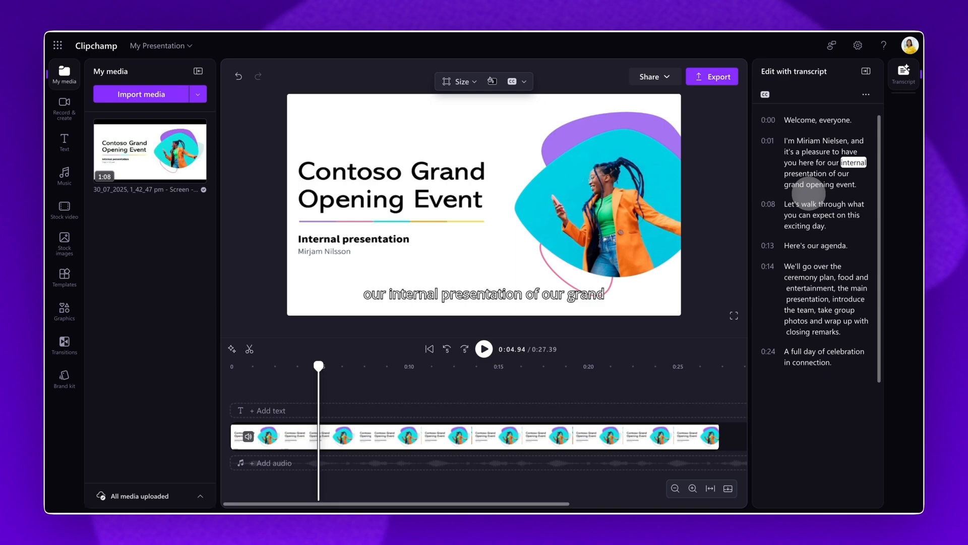
Play and pause the preview to check the captions appear during playback
{"action": "left_click", "coordinate": [483, 348]}
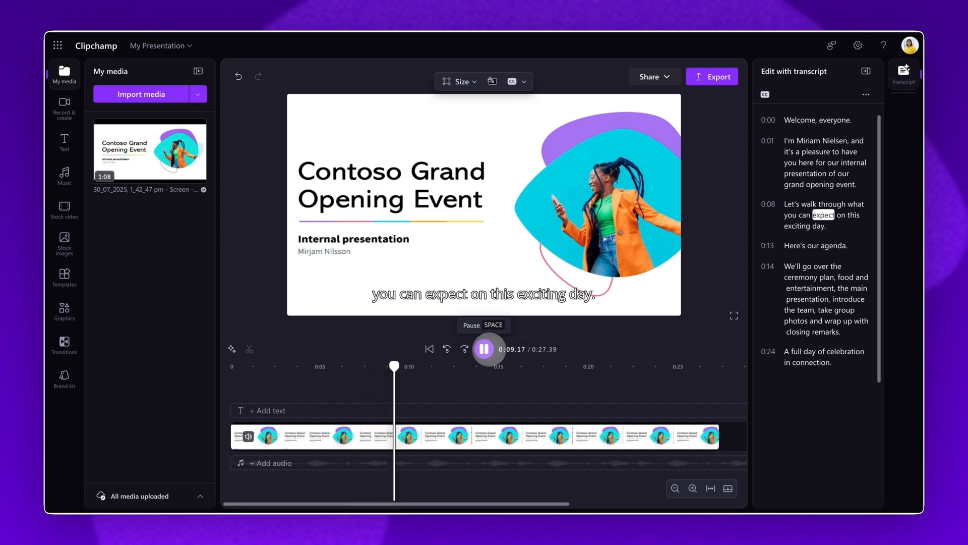
{"action": "left_click", "coordinate": [484, 349]}
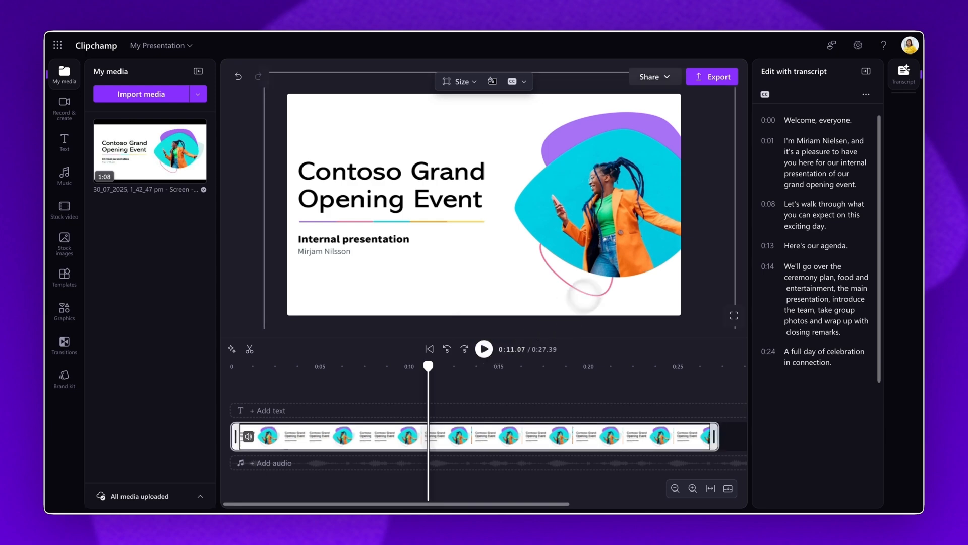
{"action": "left_click", "coordinate": [712, 77]}
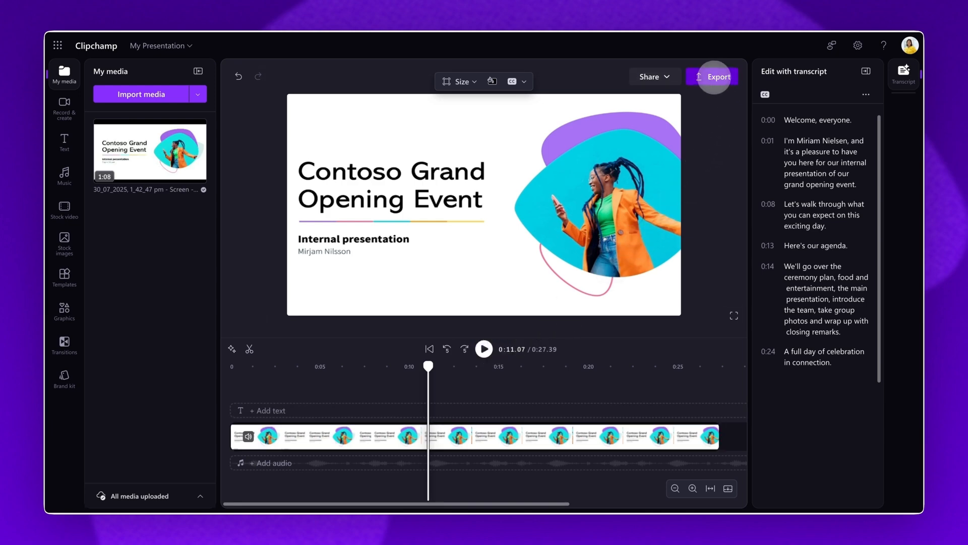
Export the captioned video as My Presentation.mp4 at 1080p and leave for an empty project
{"action": "left_click", "coordinate": [715, 76]}
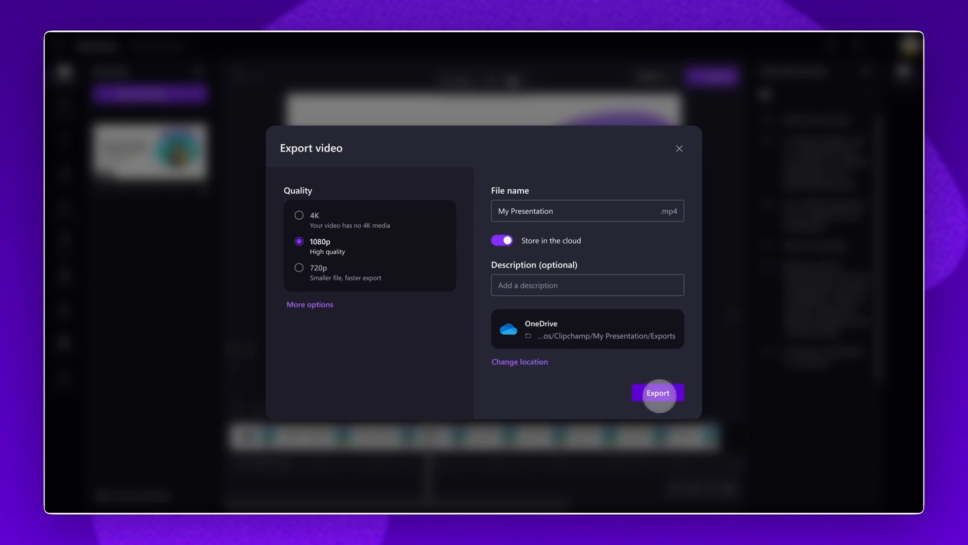
{"action": "left_click", "coordinate": [658, 392]}
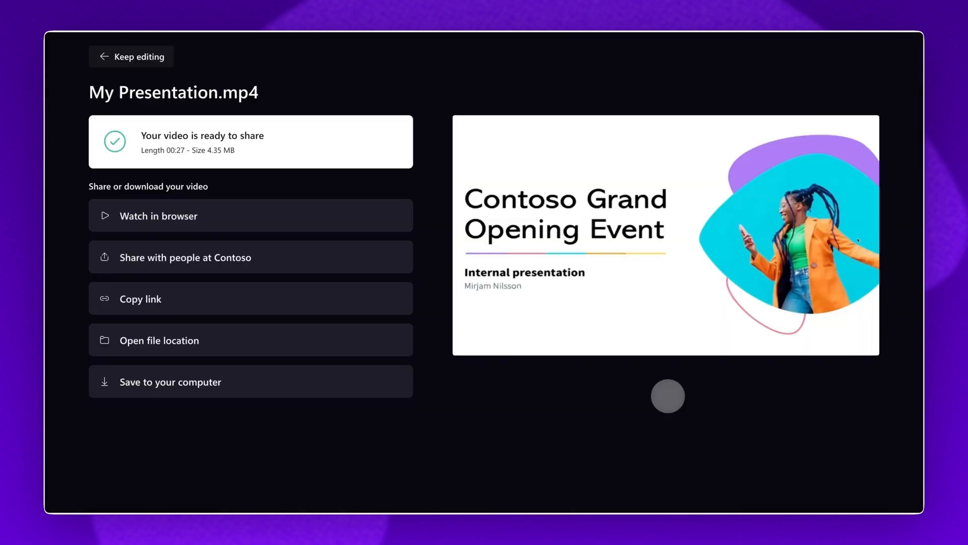
{"action": "left_click", "coordinate": [131, 56]}
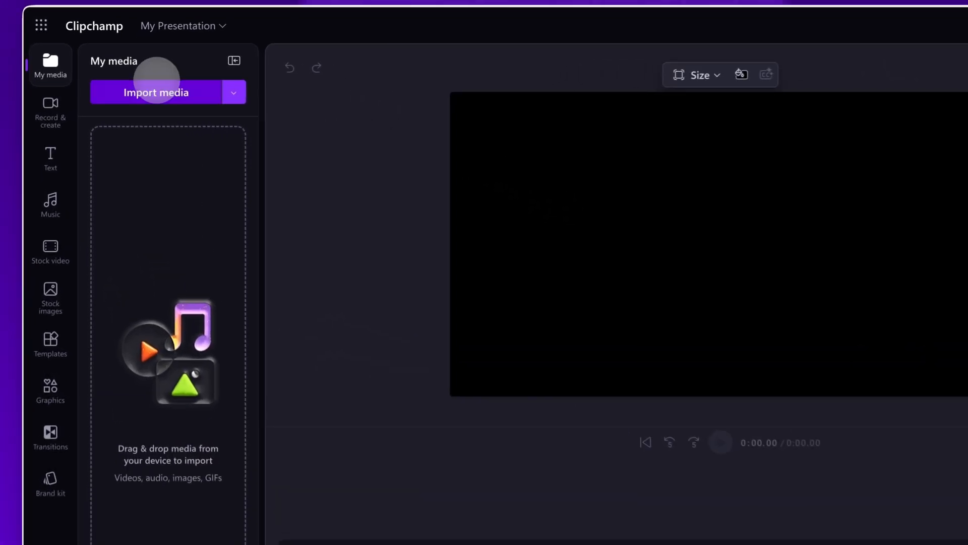
Import My Presentation.mp4 from the Tutorial folder and place it on the timeline
{"action": "left_click", "coordinate": [155, 92]}
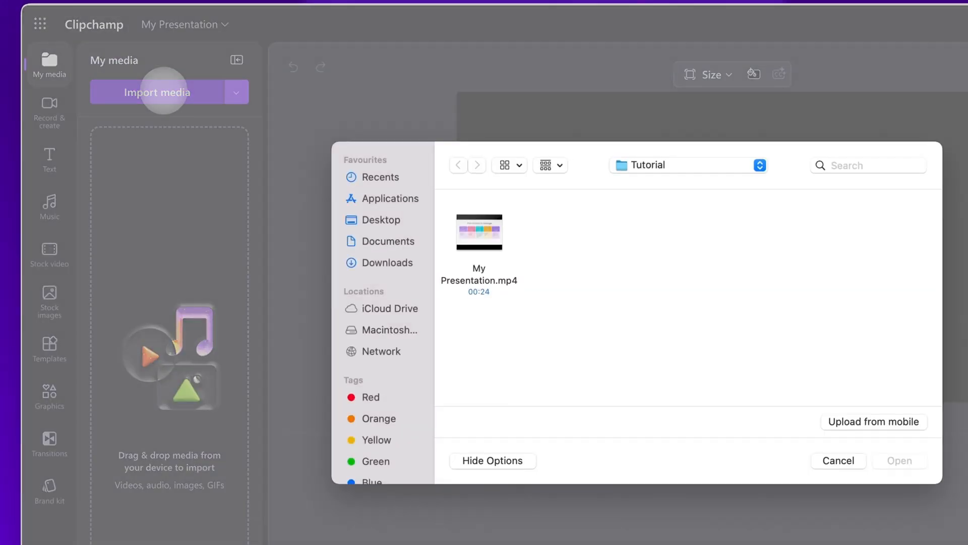
{"action": "left_click", "coordinate": [478, 233]}
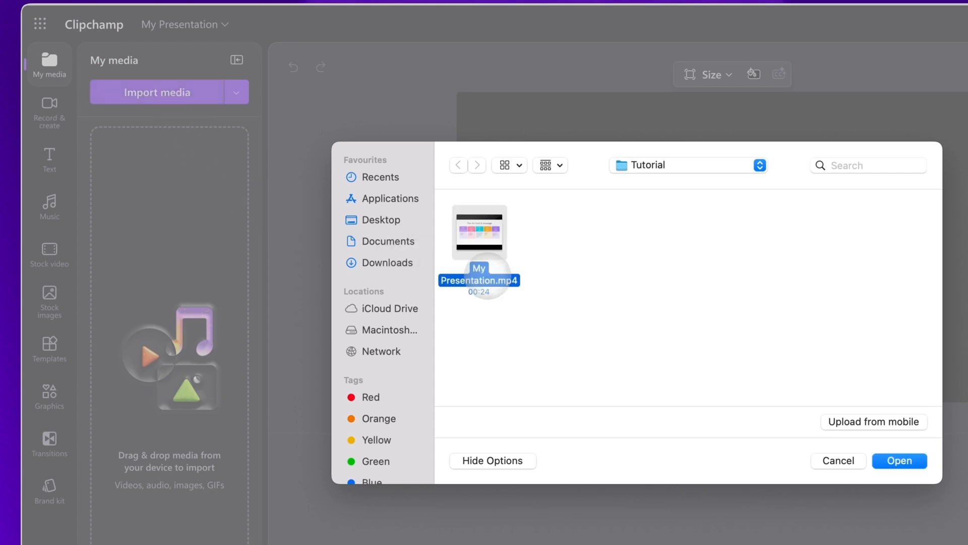
{"action": "left_click", "coordinate": [899, 460]}
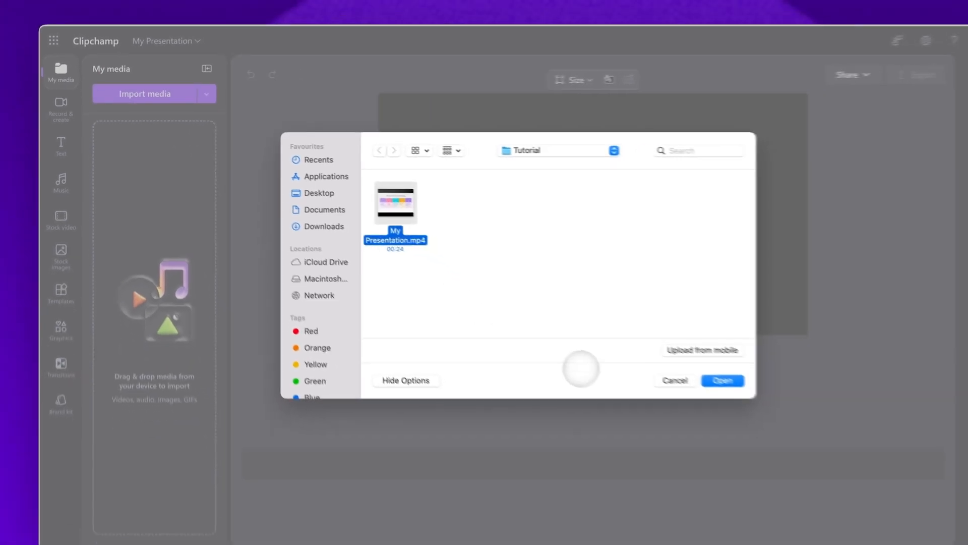
{"action": "left_click", "coordinate": [722, 381]}
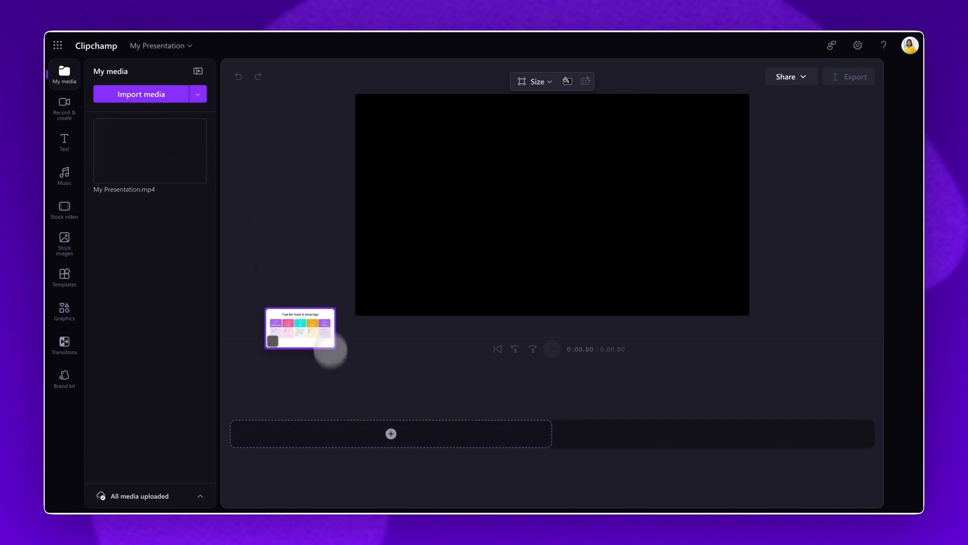
{"action": "left_click_drag", "start_coordinate": [300, 328], "coordinate": [391, 433]}
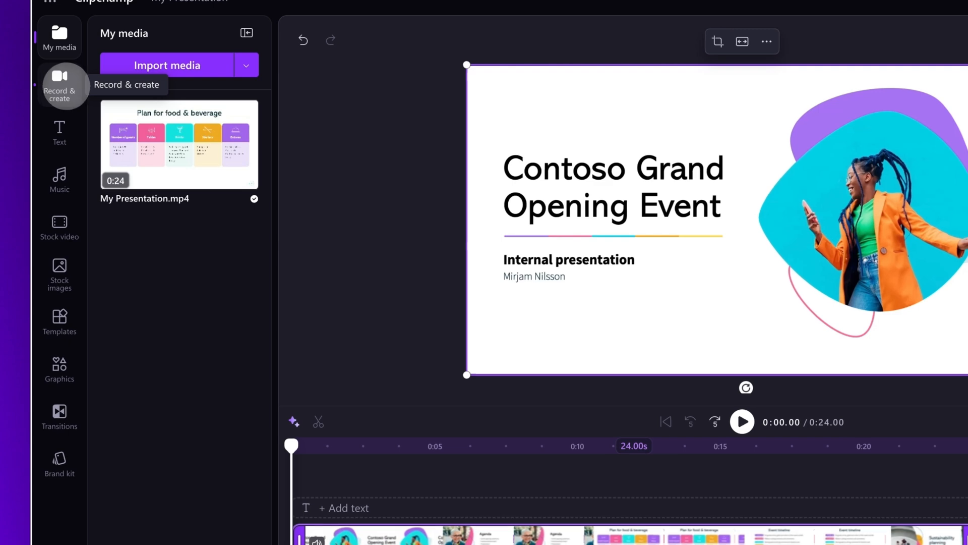
Add a new text-to-speech clip from Record & create, keeping English (United States)
{"action": "left_click", "coordinate": [60, 85]}
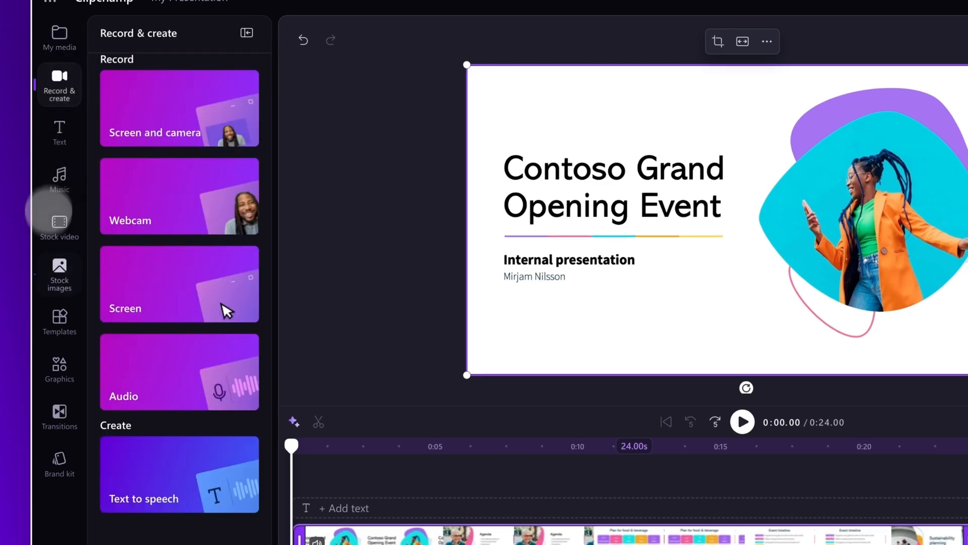
{"action": "scroll", "scroll_direction": "down", "scroll_amount": 3}
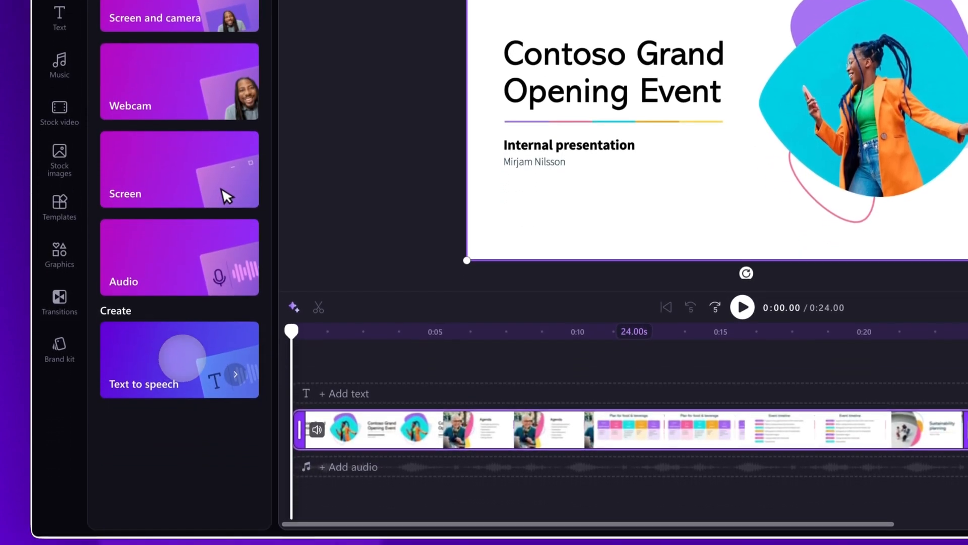
{"action": "left_click", "coordinate": [180, 361]}
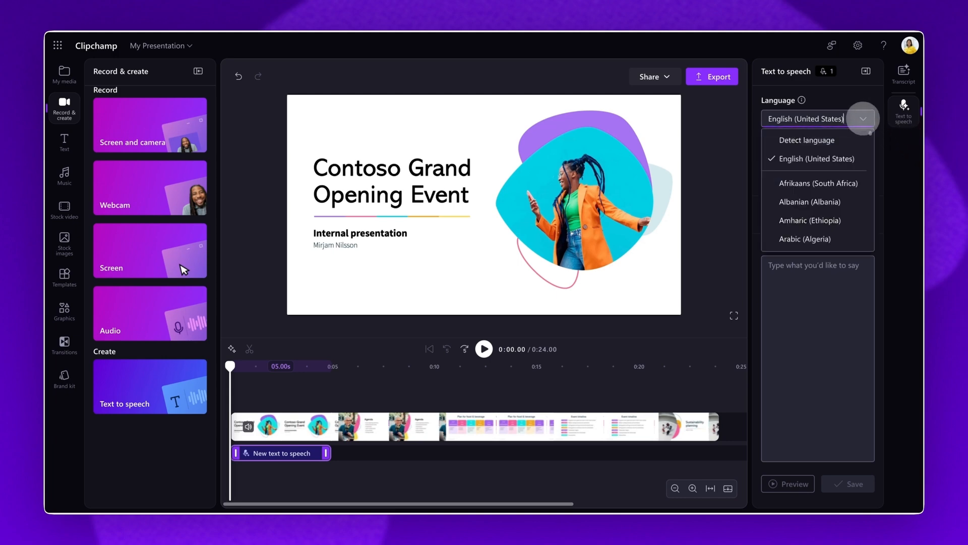
{"action": "scroll", "scroll_direction": "down", "scroll_amount": 3}
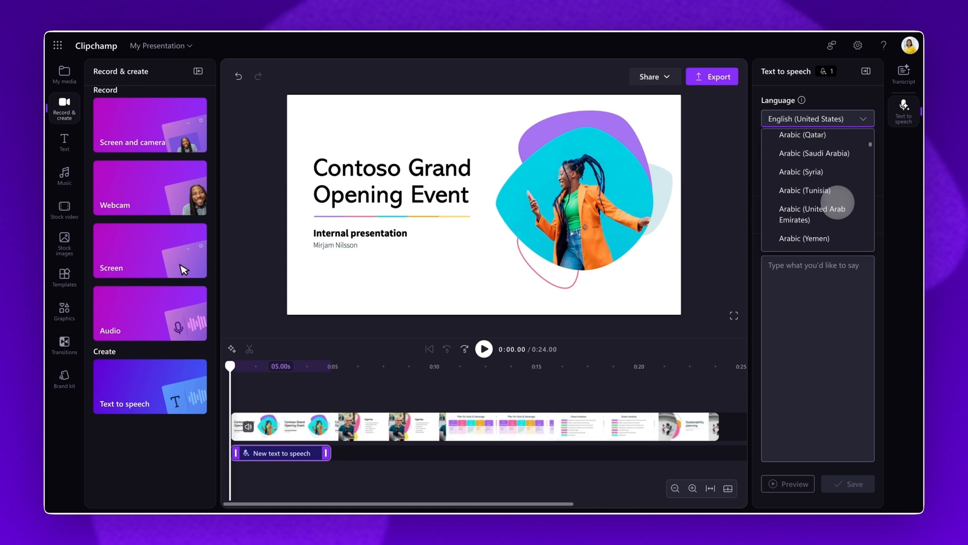
{"action": "scroll", "scroll_direction": "down", "scroll_amount": 3}
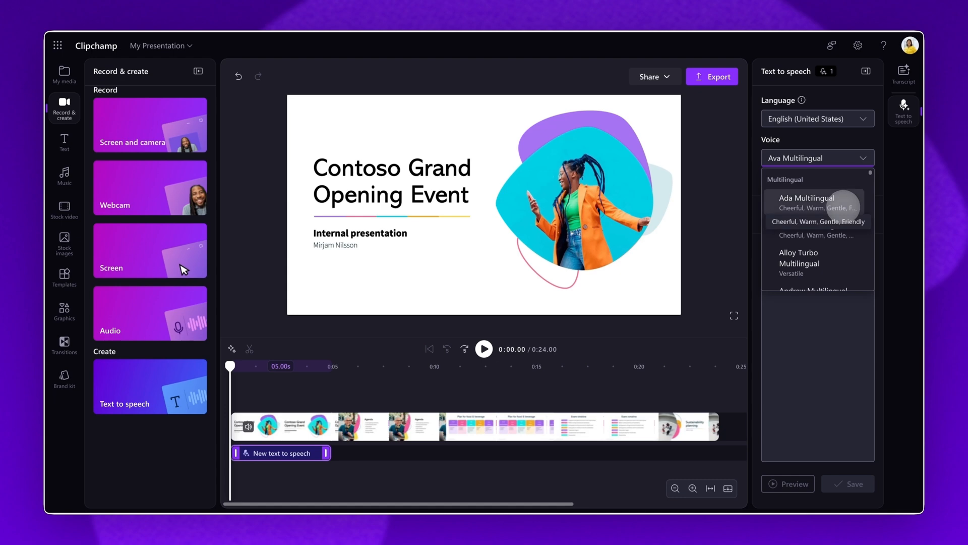
Sample the Ada Multilingual voice, then reopen the voice list to choose Ava Multilingual
{"action": "left_click", "coordinate": [805, 202]}
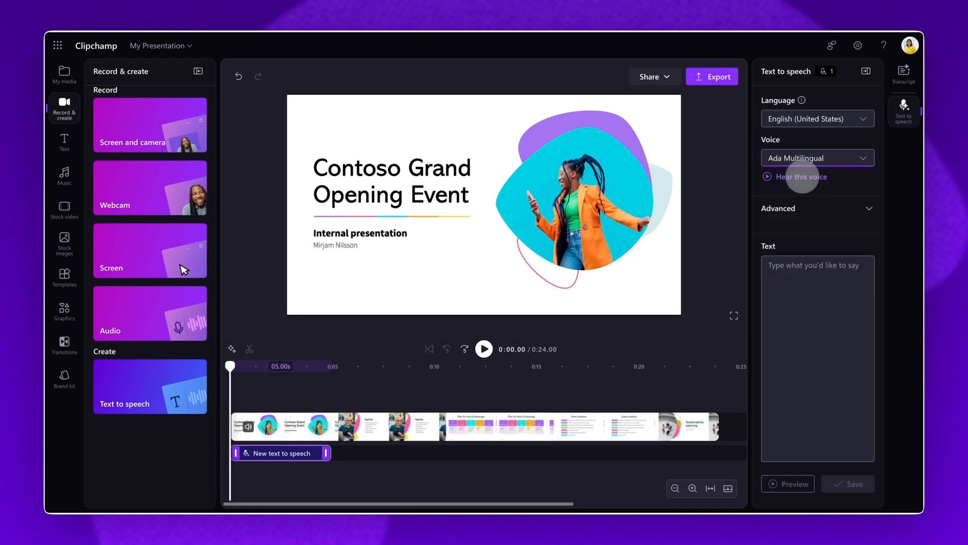
{"action": "left_click", "coordinate": [767, 177]}
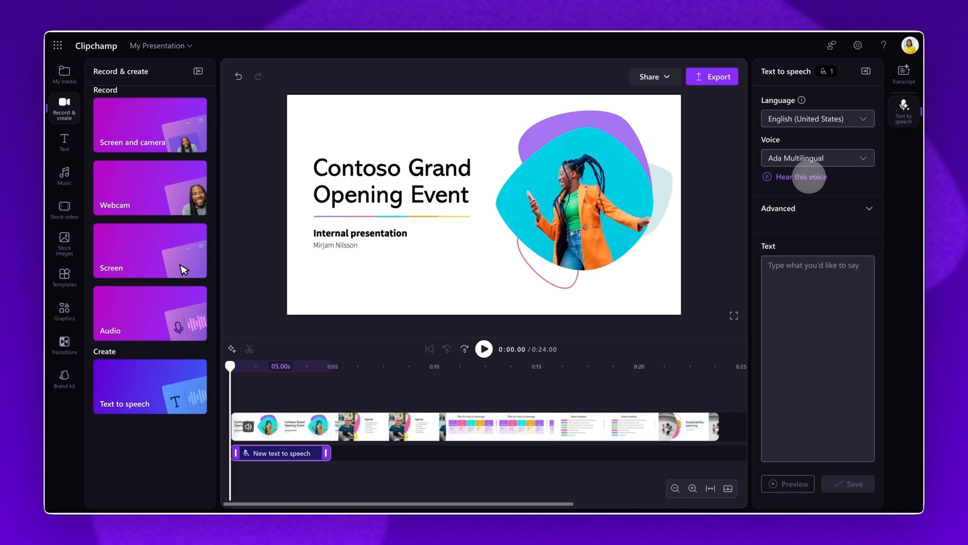
{"action": "left_click", "coordinate": [817, 158]}
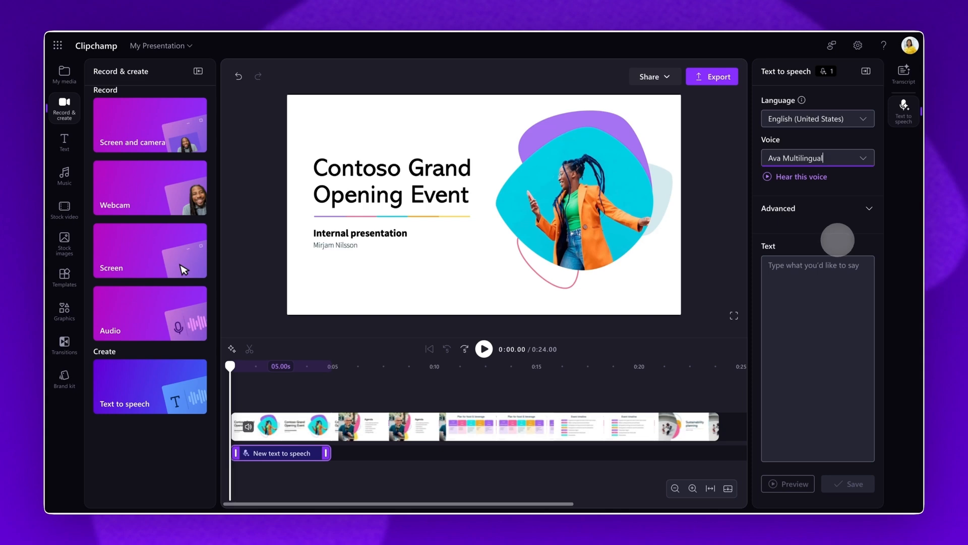
Set the vocal pitch to High in the advanced settings and hear the voice
{"action": "left_click", "coordinate": [868, 208]}
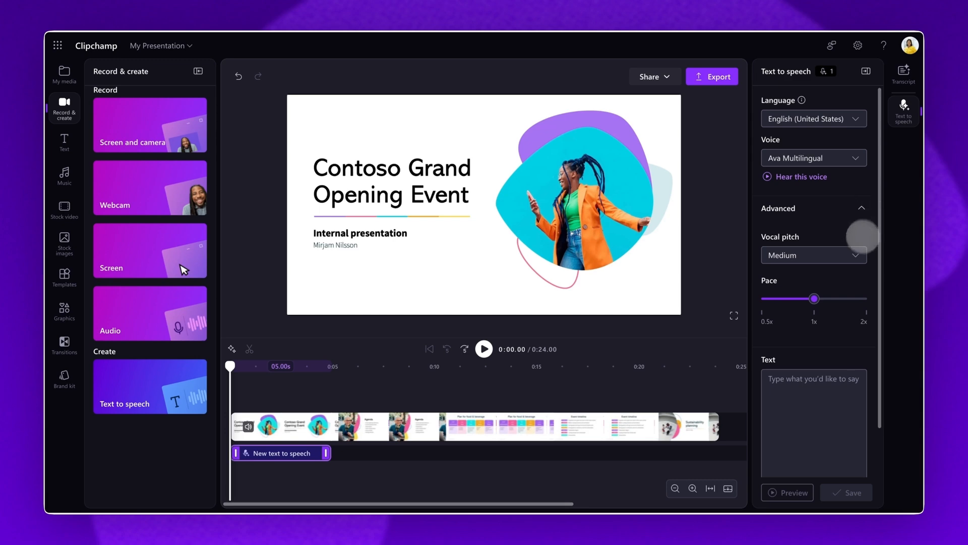
{"action": "left_click", "coordinate": [813, 254]}
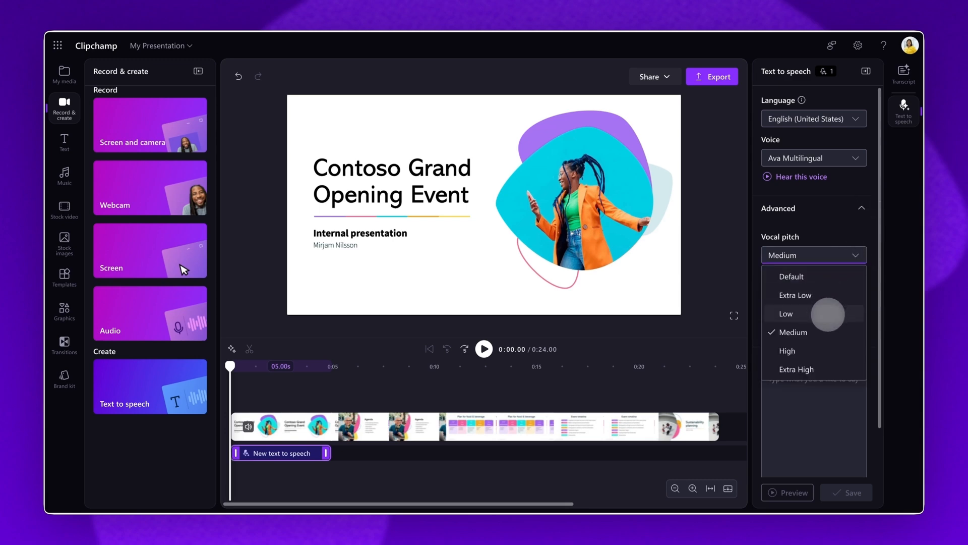
{"action": "mouse_move", "coordinate": [813, 351]}
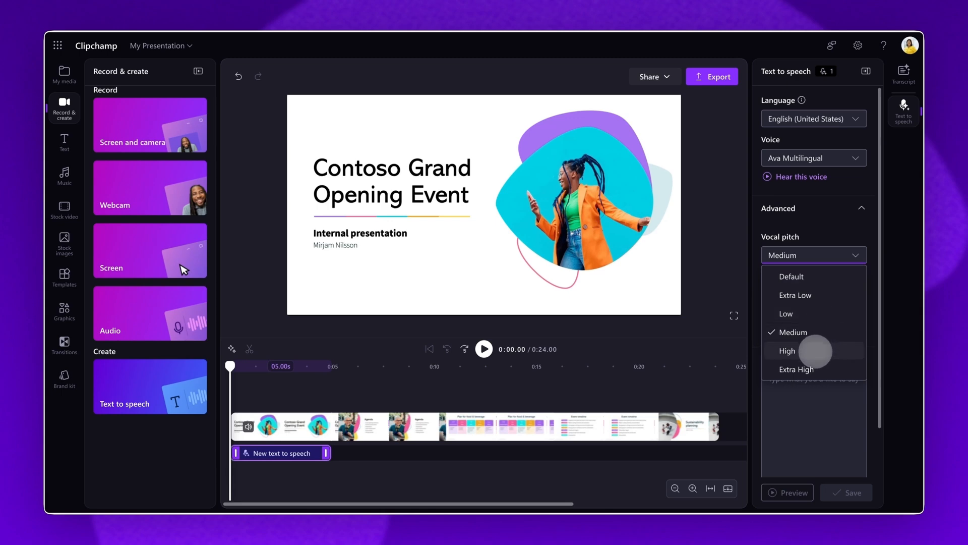
{"action": "left_click", "coordinate": [788, 350]}
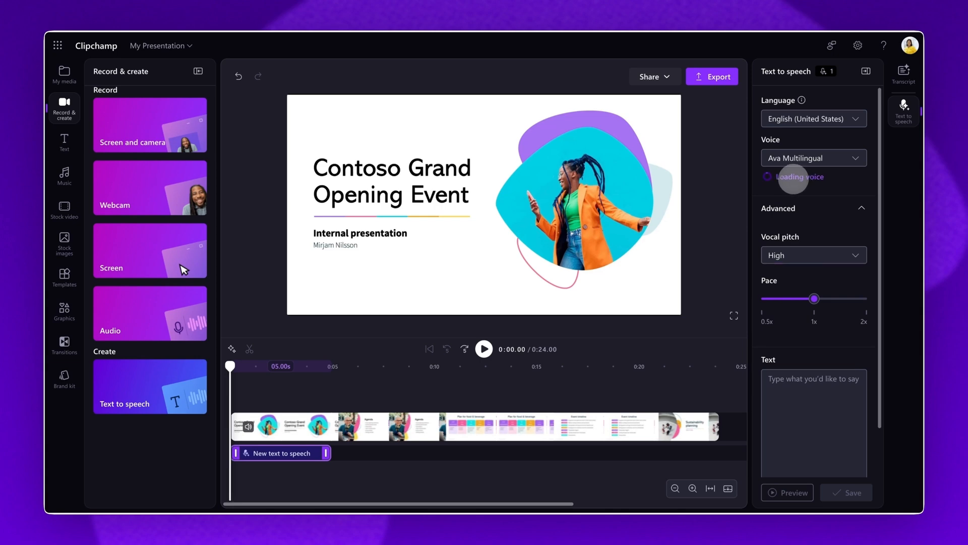
{"action": "left_click", "coordinate": [794, 177]}
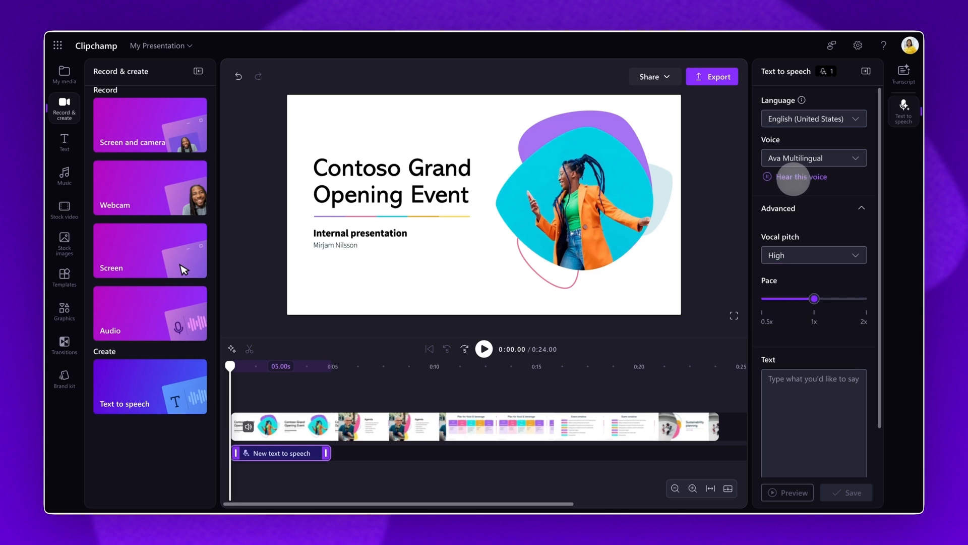
{"action": "left_click", "coordinate": [766, 177]}
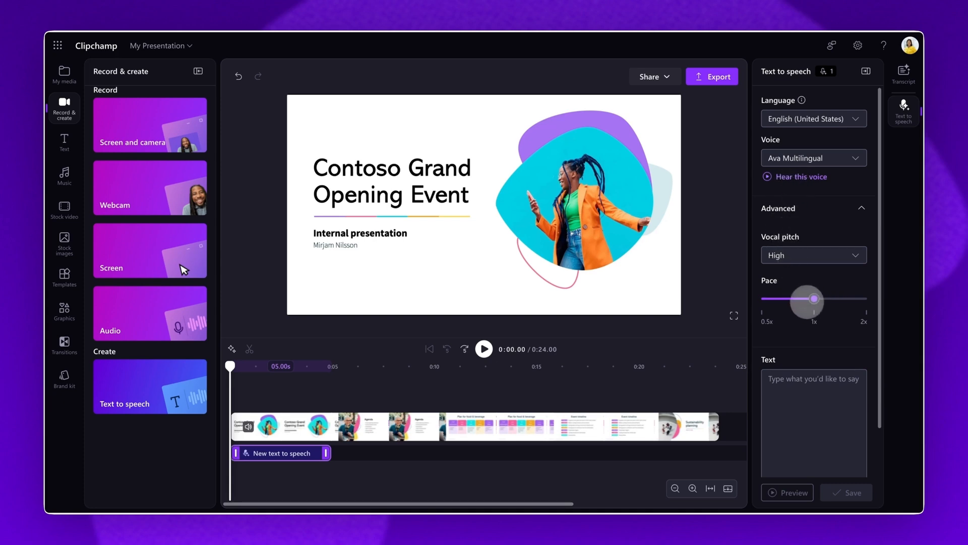
Drag the pace down toward 0.5x and back to roughly normal speed
{"action": "left_click_drag", "start_coordinate": [805, 298], "coordinate": [777, 298]}
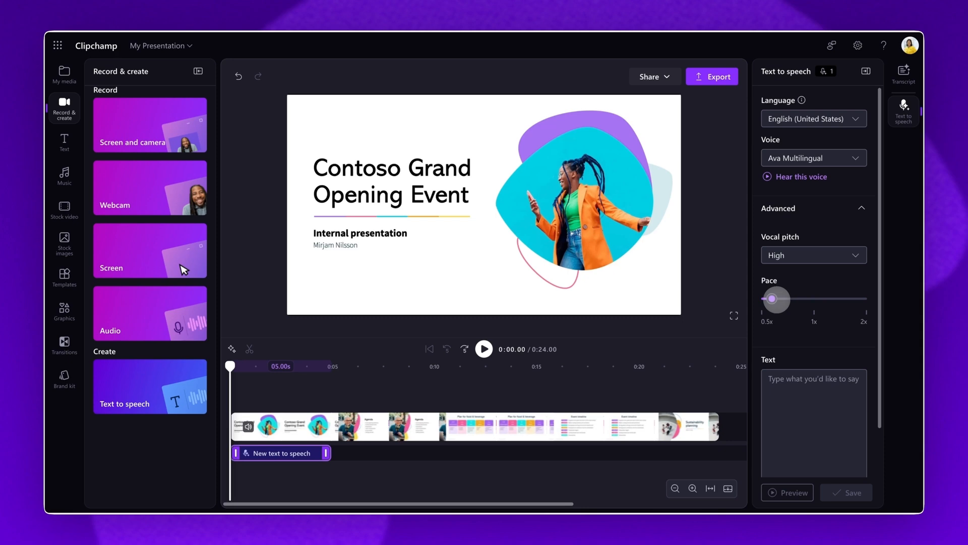
{"action": "left_click_drag", "start_coordinate": [776, 299], "coordinate": [834, 298]}
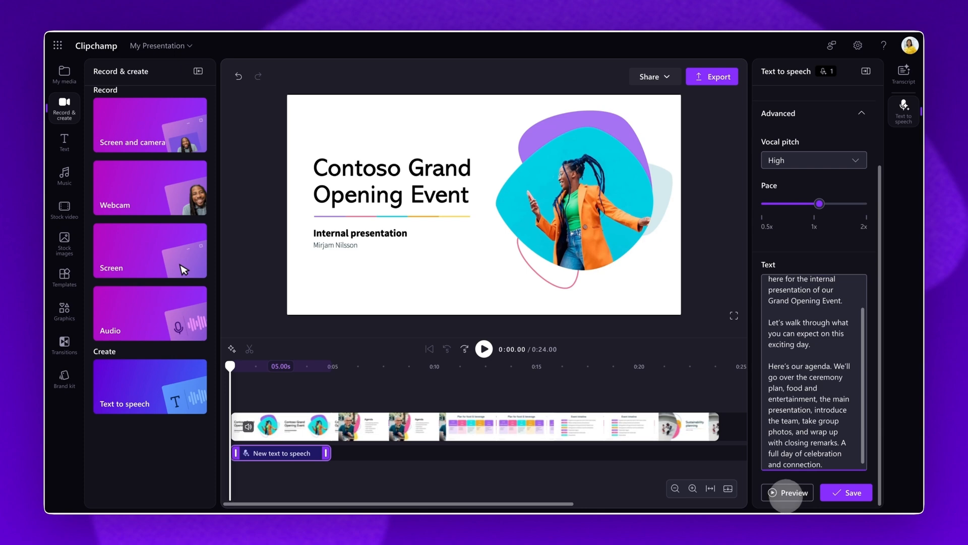
Preview the Grand Opening script narration and save it as the first voiceover clip
{"action": "left_click", "coordinate": [787, 492]}
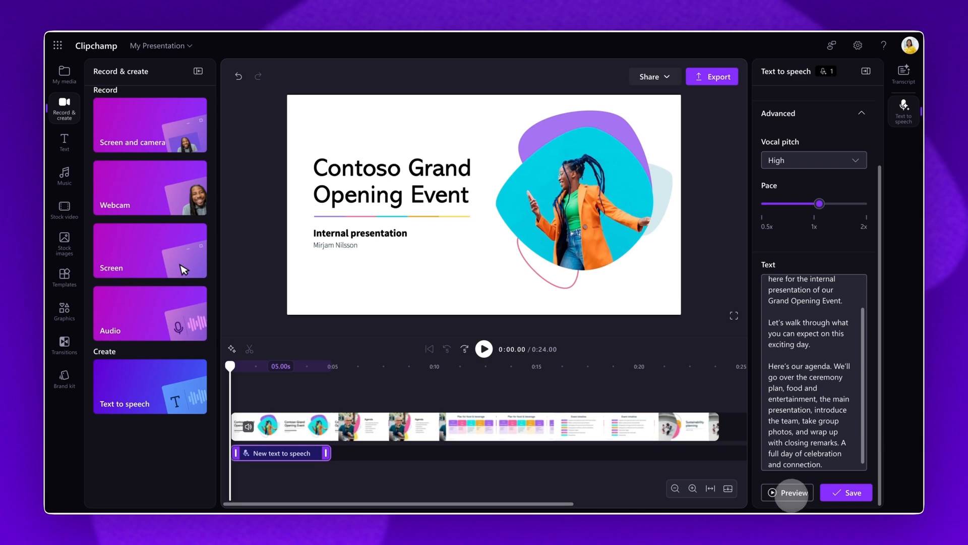
{"action": "left_click", "coordinate": [853, 492]}
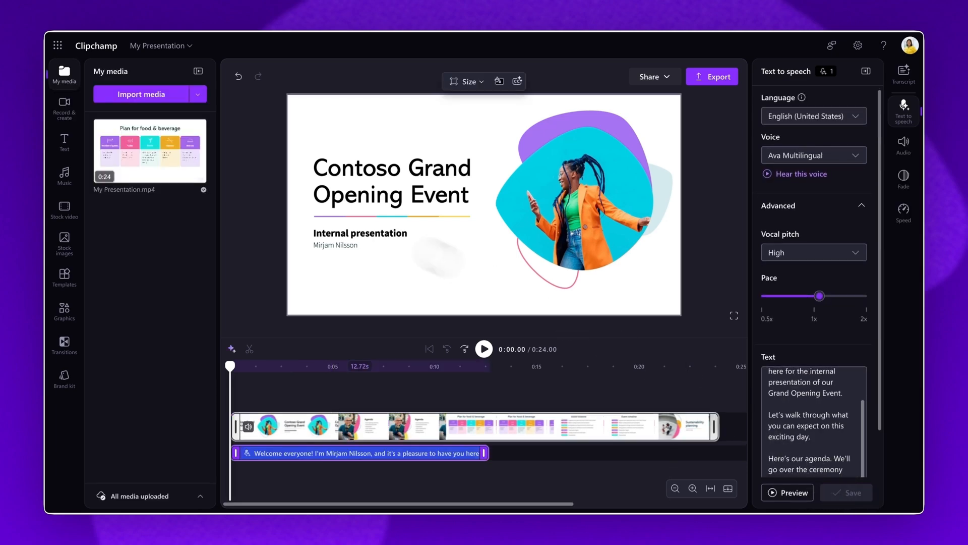
Add a second text-to-speech clip with the event timeline script and review the narrated playback
{"action": "left_click", "coordinate": [64, 105]}
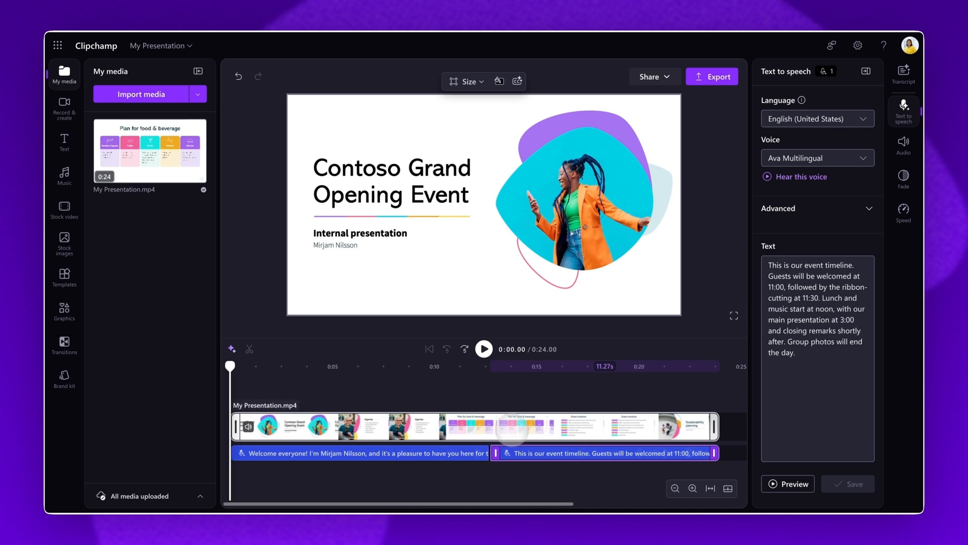
{"action": "left_click", "coordinate": [484, 348]}
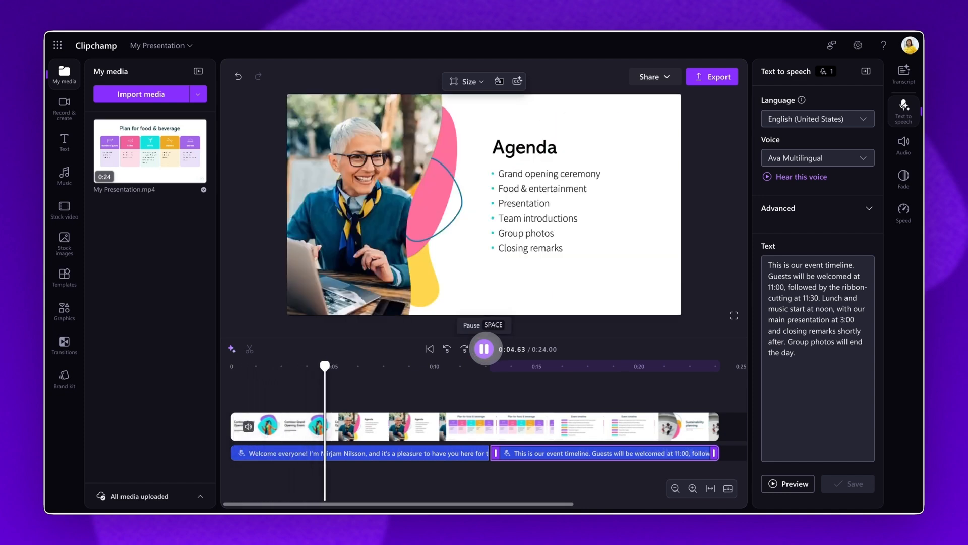
{"action": "left_click", "coordinate": [485, 348]}
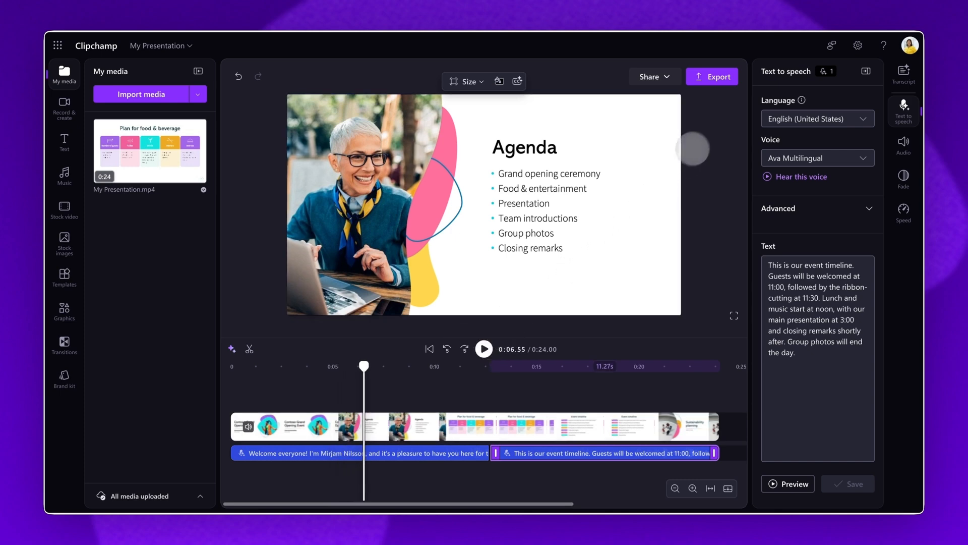
{"action": "left_click", "coordinate": [711, 76]}
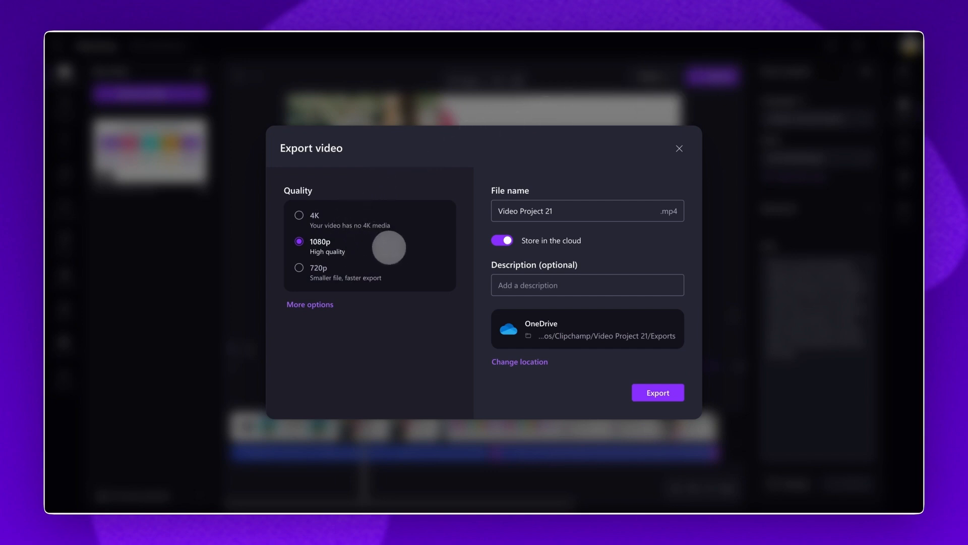
Export the narrated video at 1080p to the cloud as My Presentation.mp4
{"action": "type", "text": "My Presentation"}
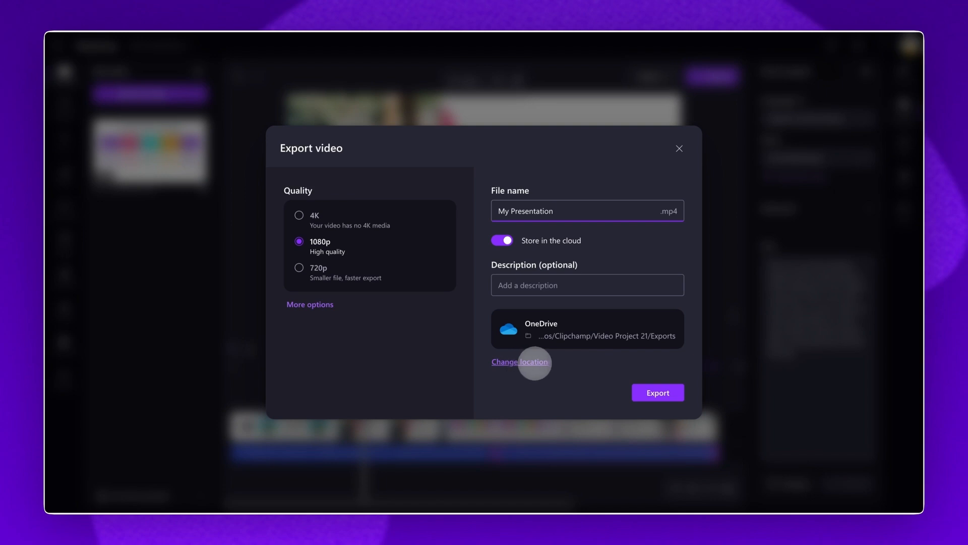
{"action": "mouse_move", "coordinate": [657, 392]}
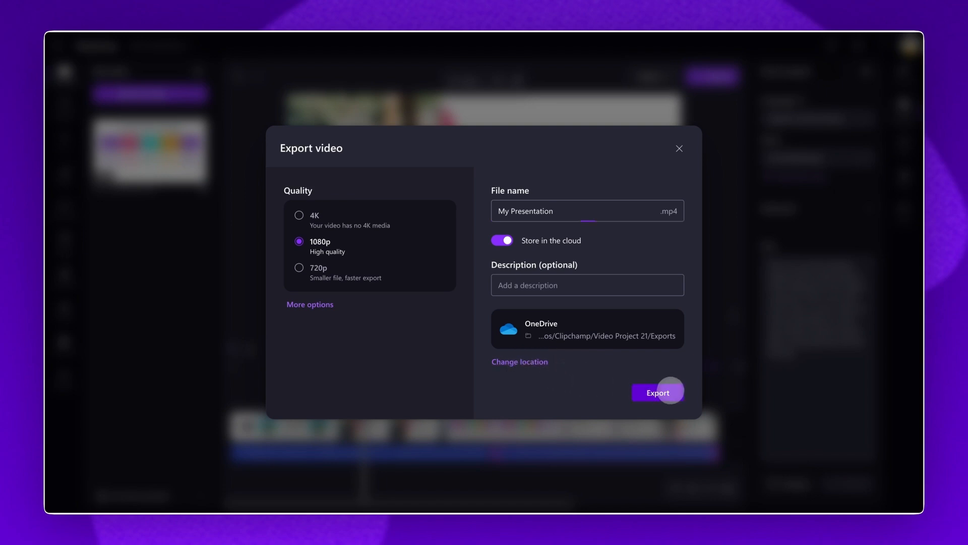
{"action": "left_click", "coordinate": [658, 392]}
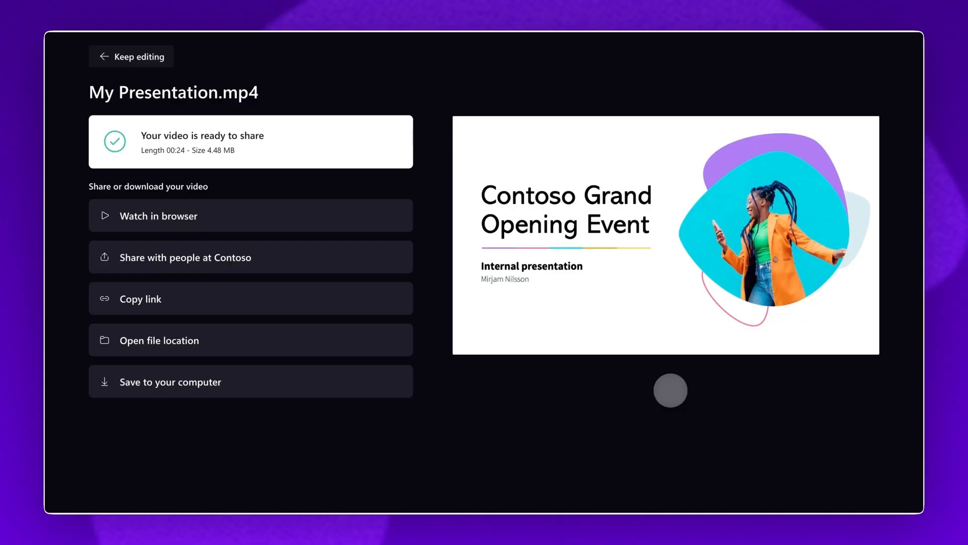